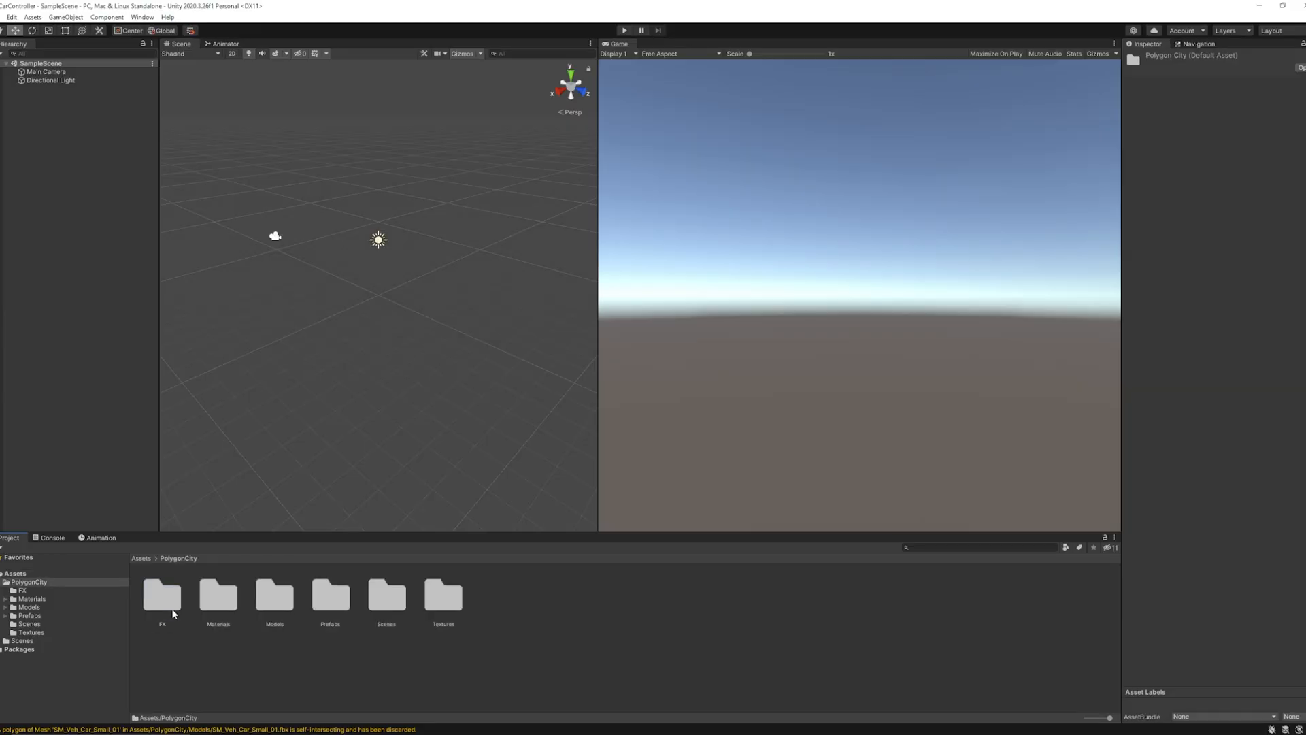
Open the Demo scene from the PolygonCity > Scenes folder
{"action": "left_click", "coordinate": [386, 597]}
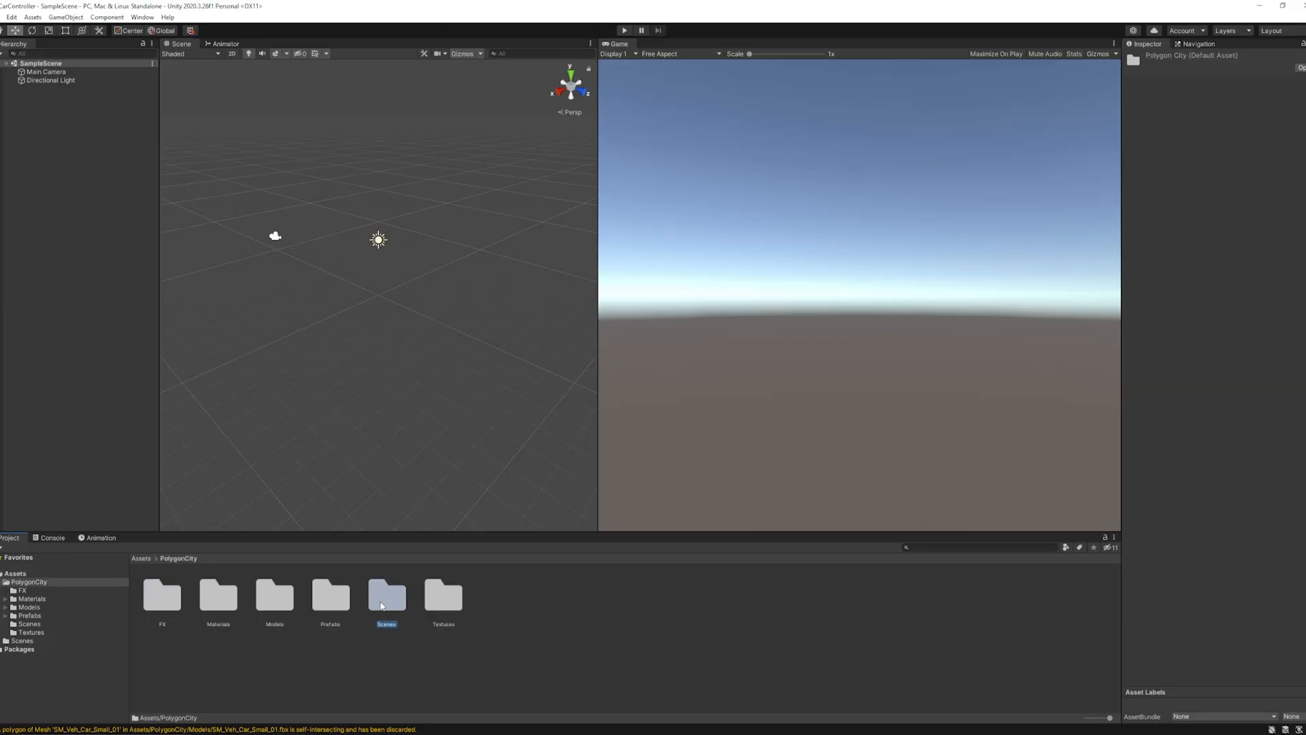
{"action": "double_click", "coordinate": [162, 594]}
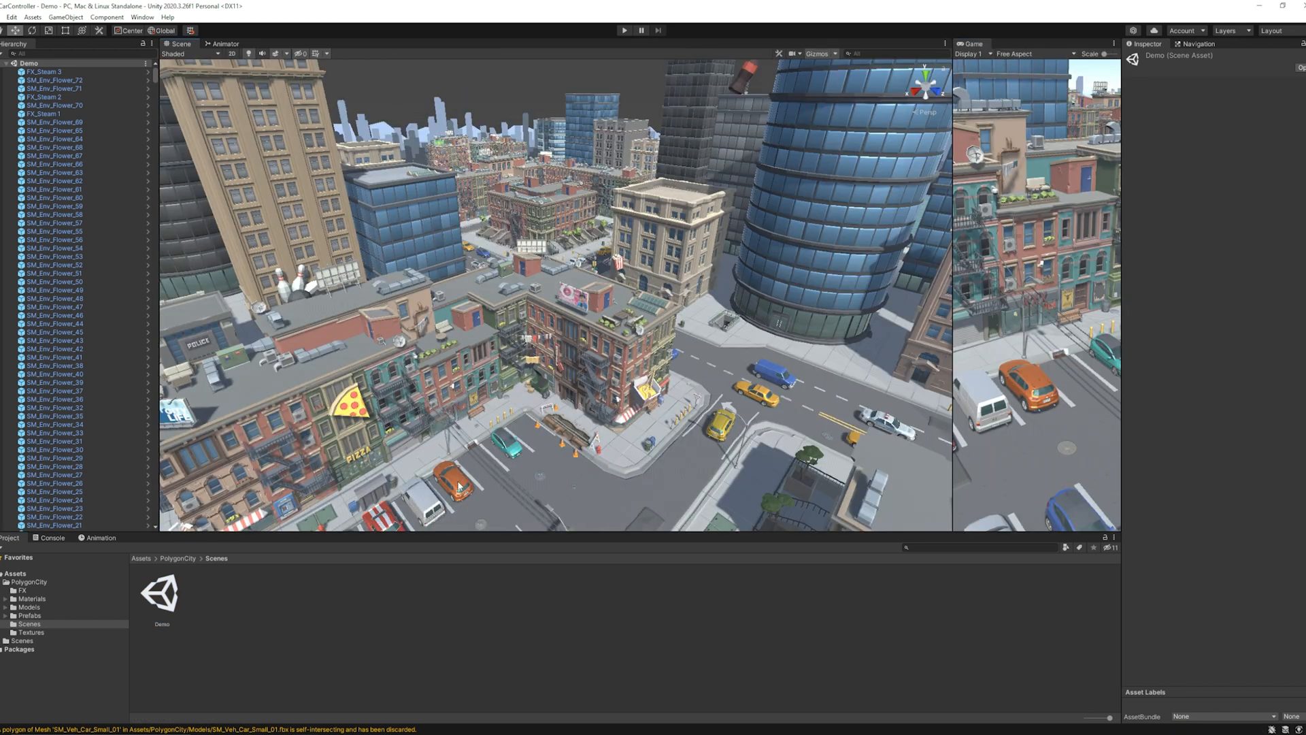
Select the orange car on the street corner and zoom in on it
{"action": "left_click", "coordinate": [450, 483]}
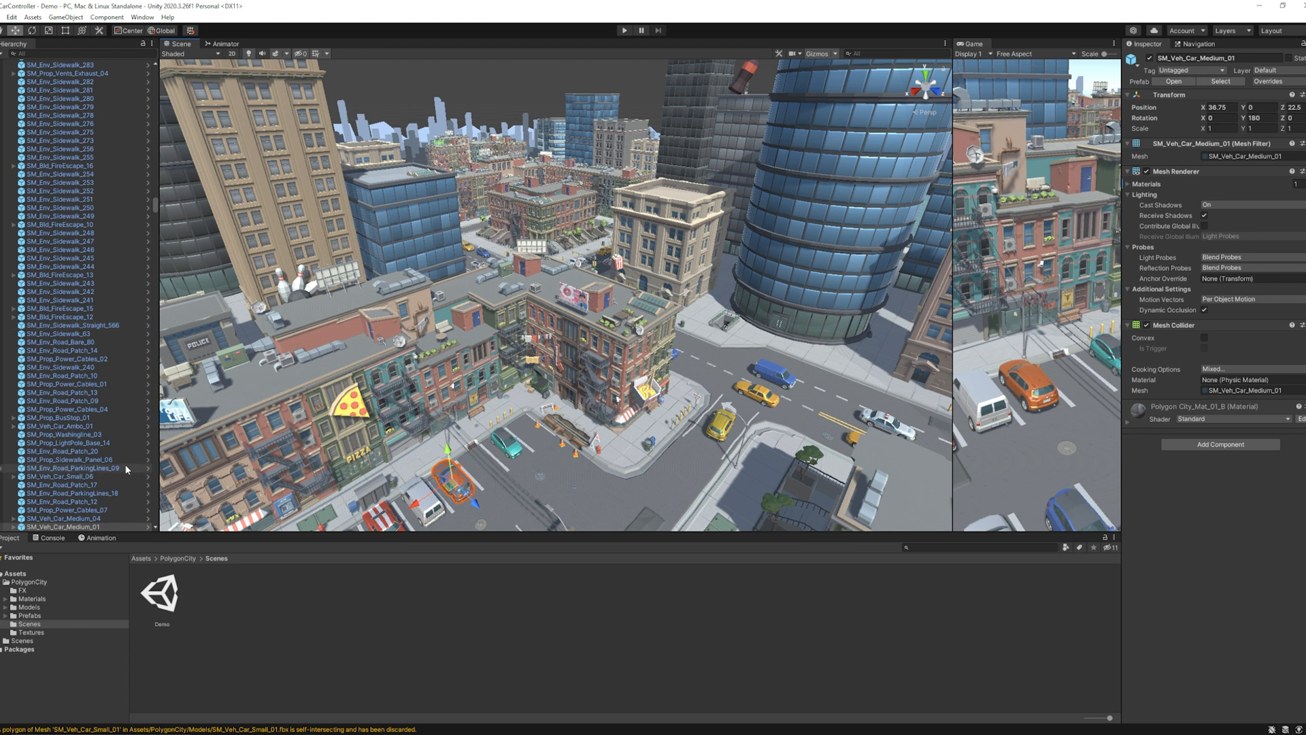
{"action": "scroll", "scroll_direction": "down", "scroll_amount": 3}
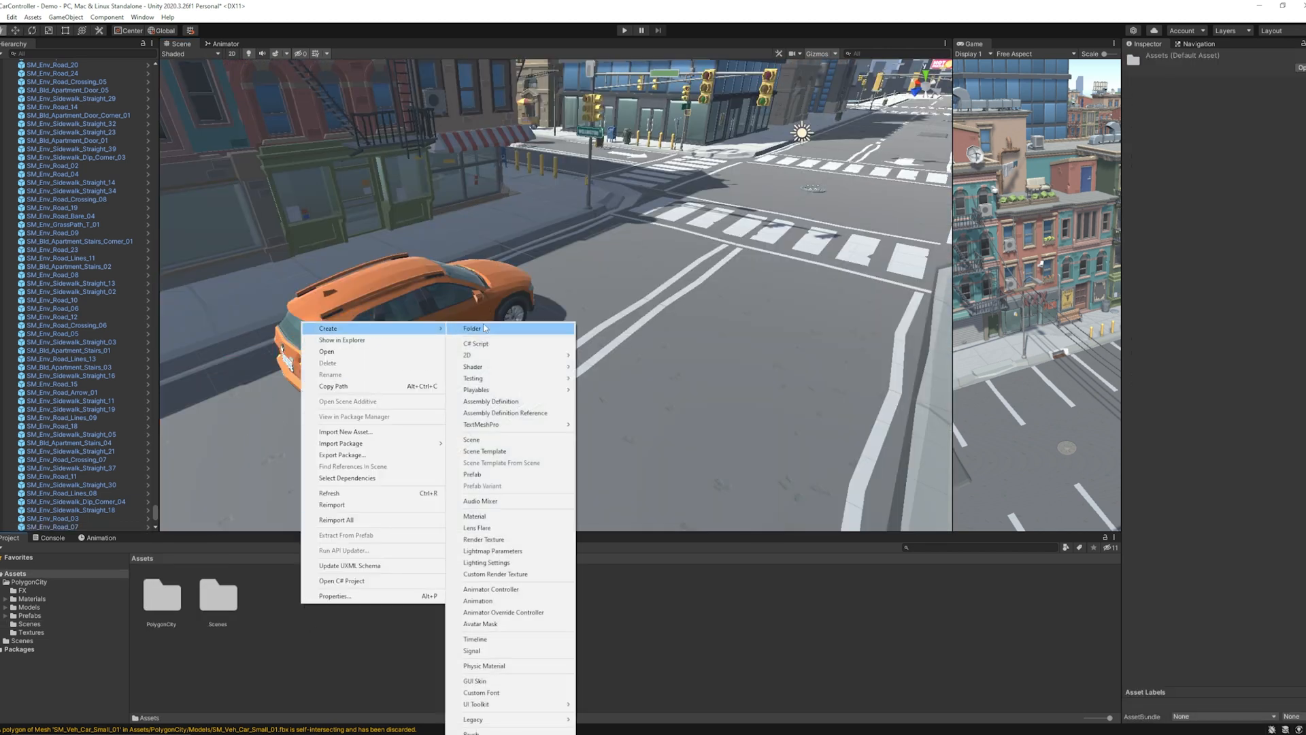
Create a new folder named Scripts under Assets
{"action": "left_click", "coordinate": [471, 327]}
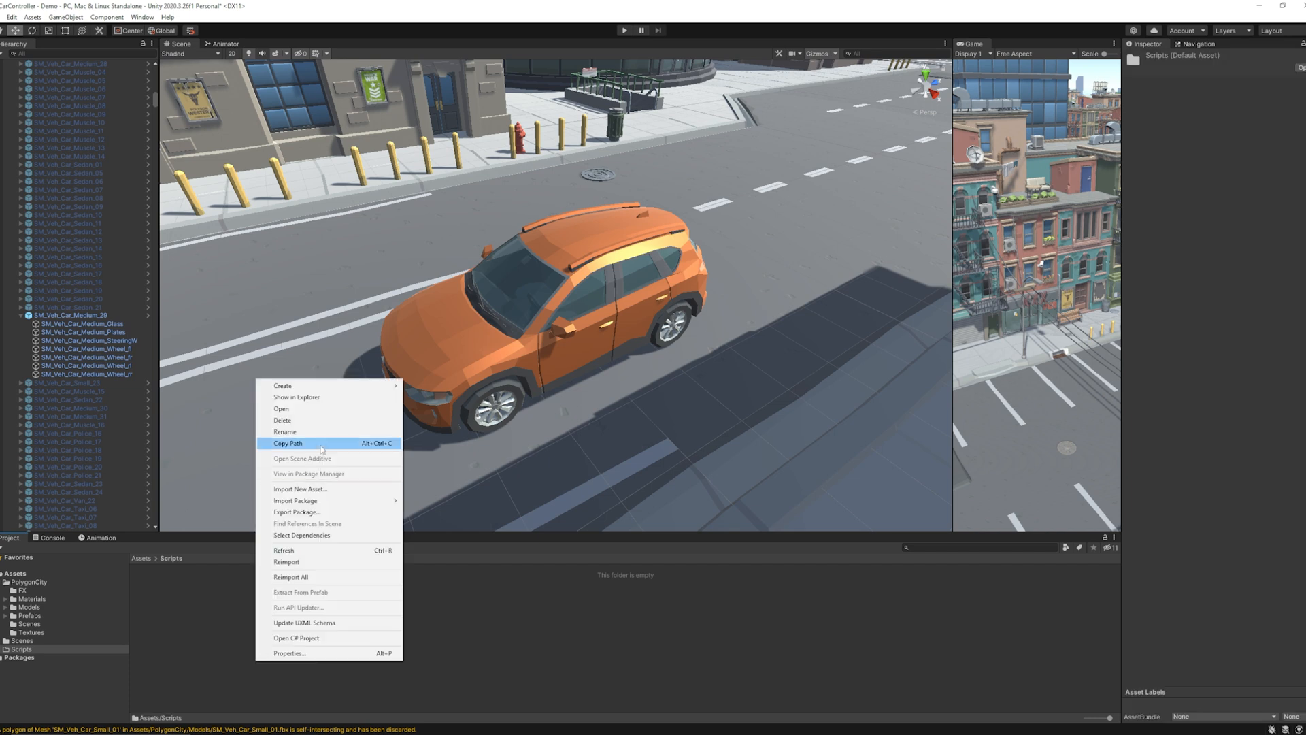
{"action": "left_click", "coordinate": [296, 385]}
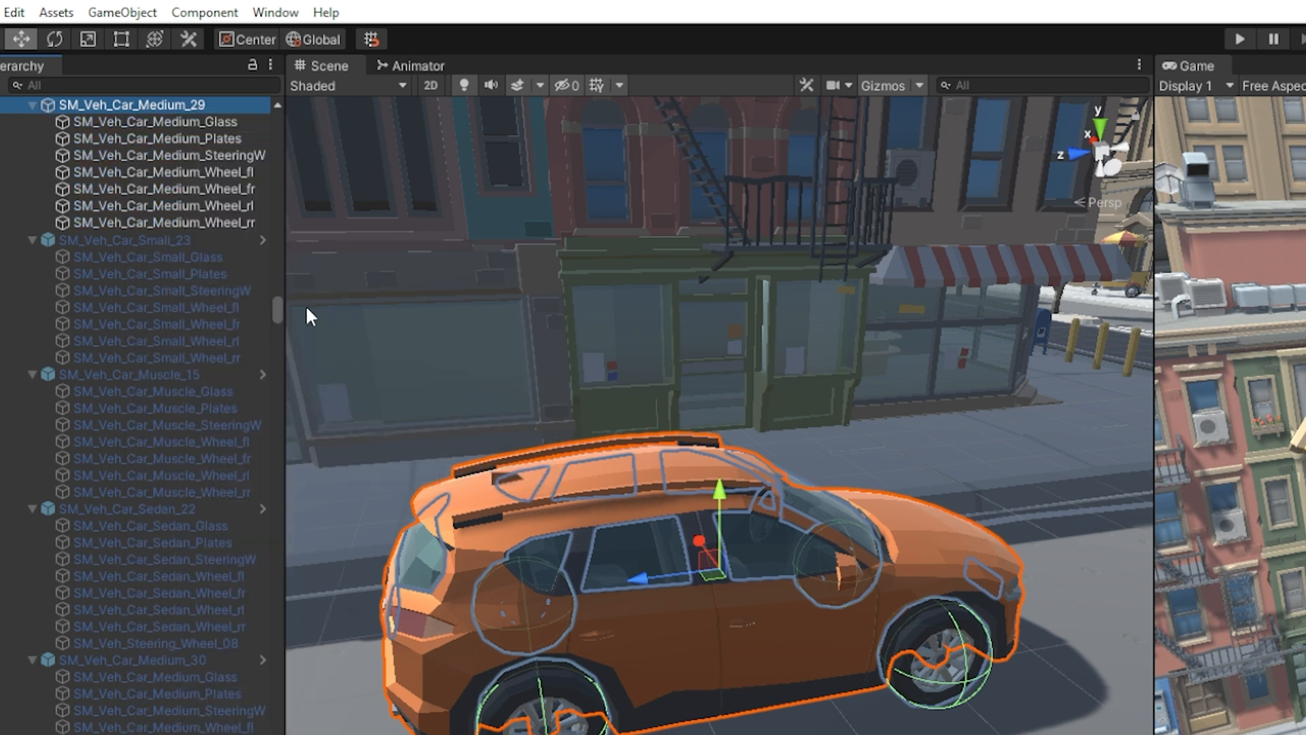
Build Wheels > Meshes groups under the car and move the four wheel meshes in
{"action": "right_click", "coordinate": [133, 104]}
{"action": "type", "text": "Wheels"}
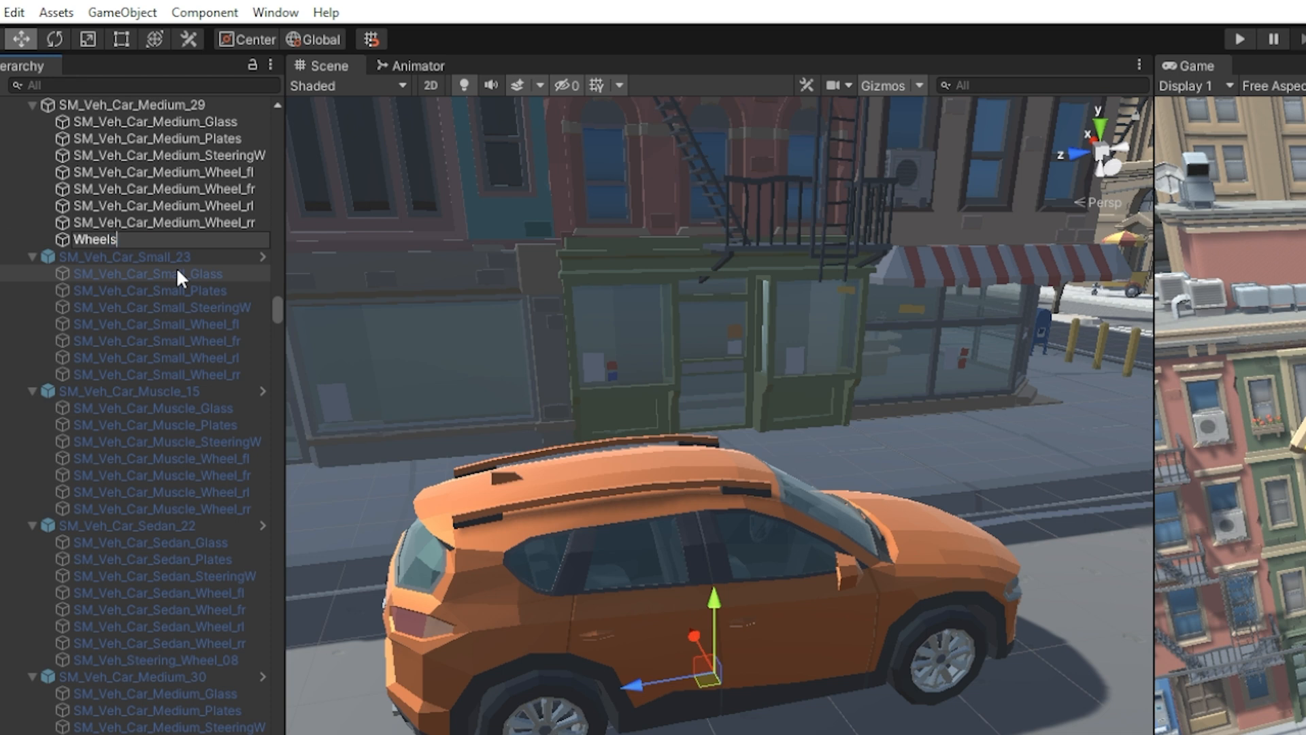
{"action": "right_click", "coordinate": [95, 238]}
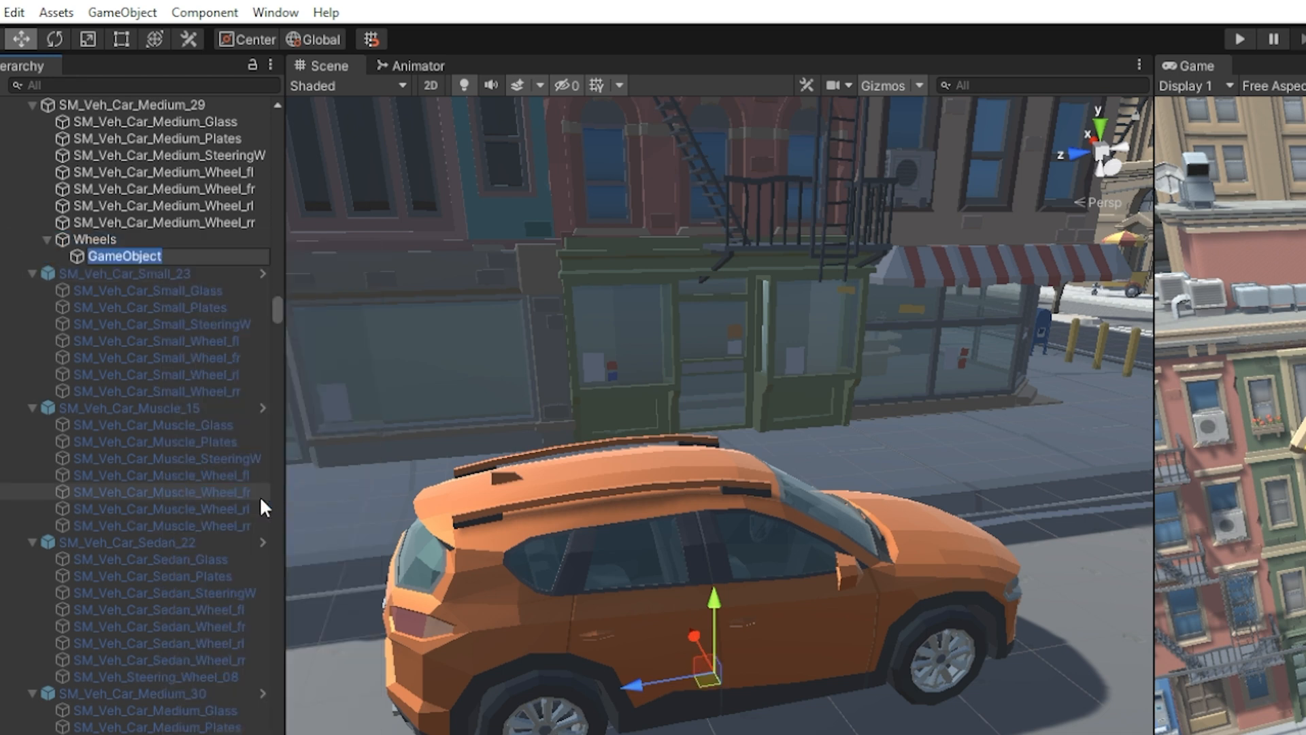
{"action": "type", "text": "Mesh"}
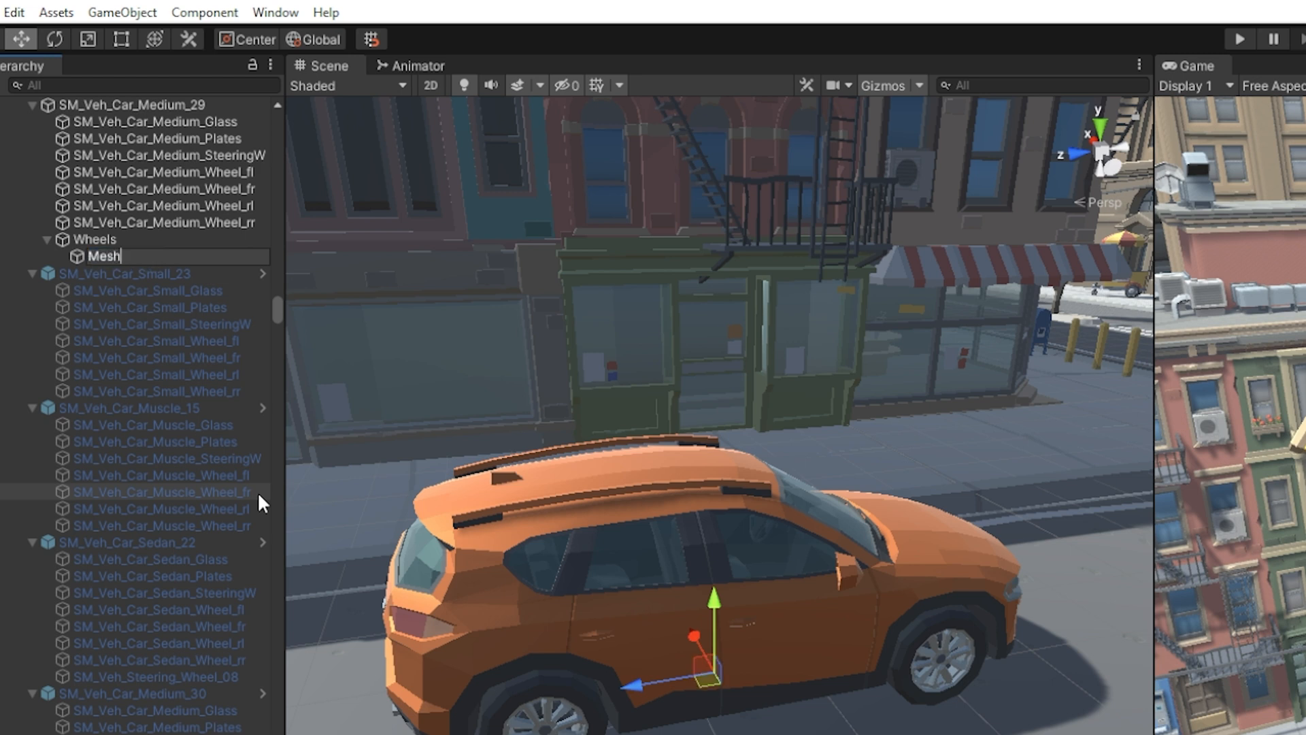
{"action": "right_click", "coordinate": [111, 255]}
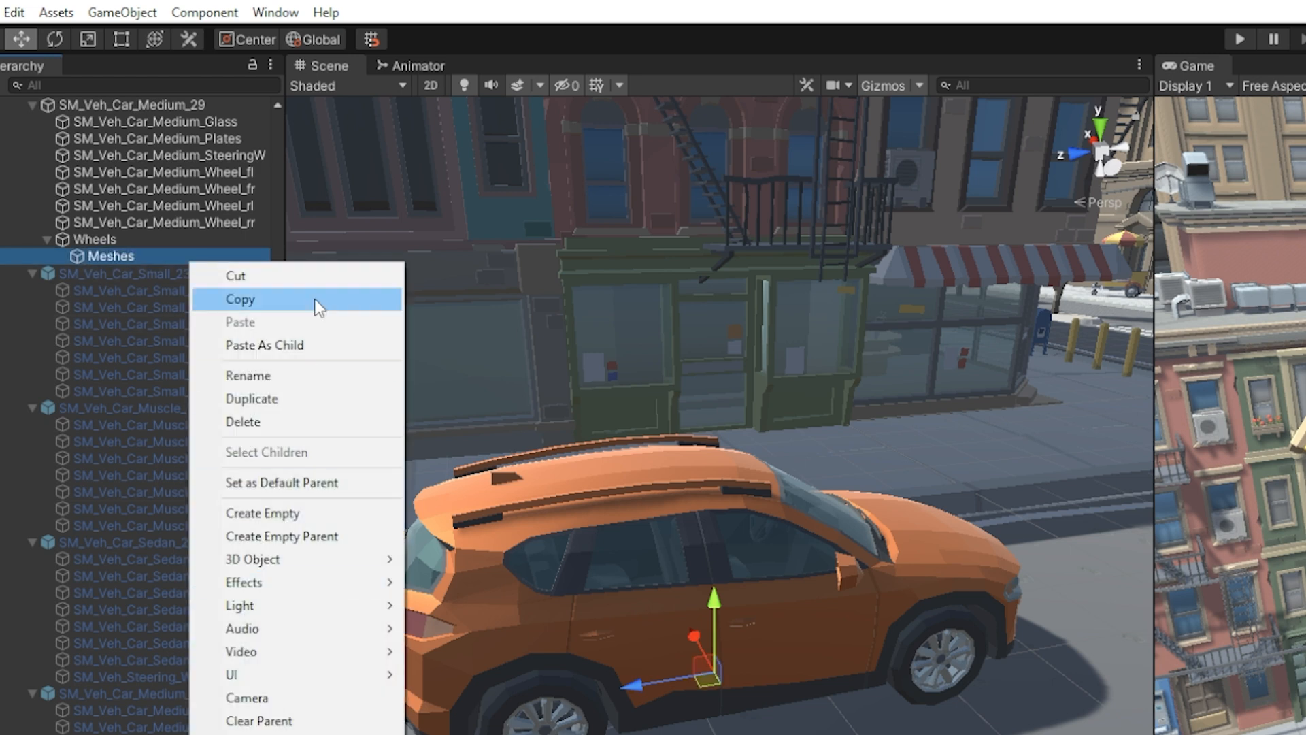
{"action": "left_click", "coordinate": [261, 512]}
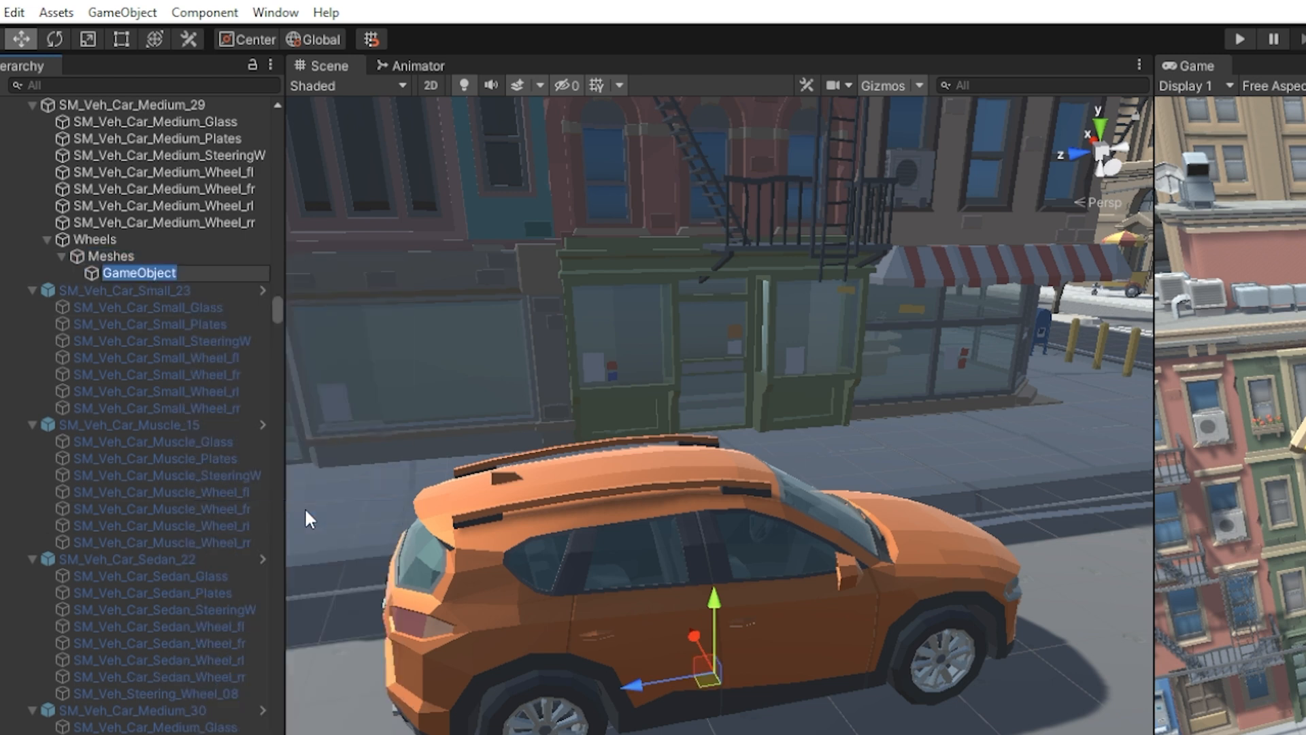
{"action": "left_click", "coordinate": [164, 172]}
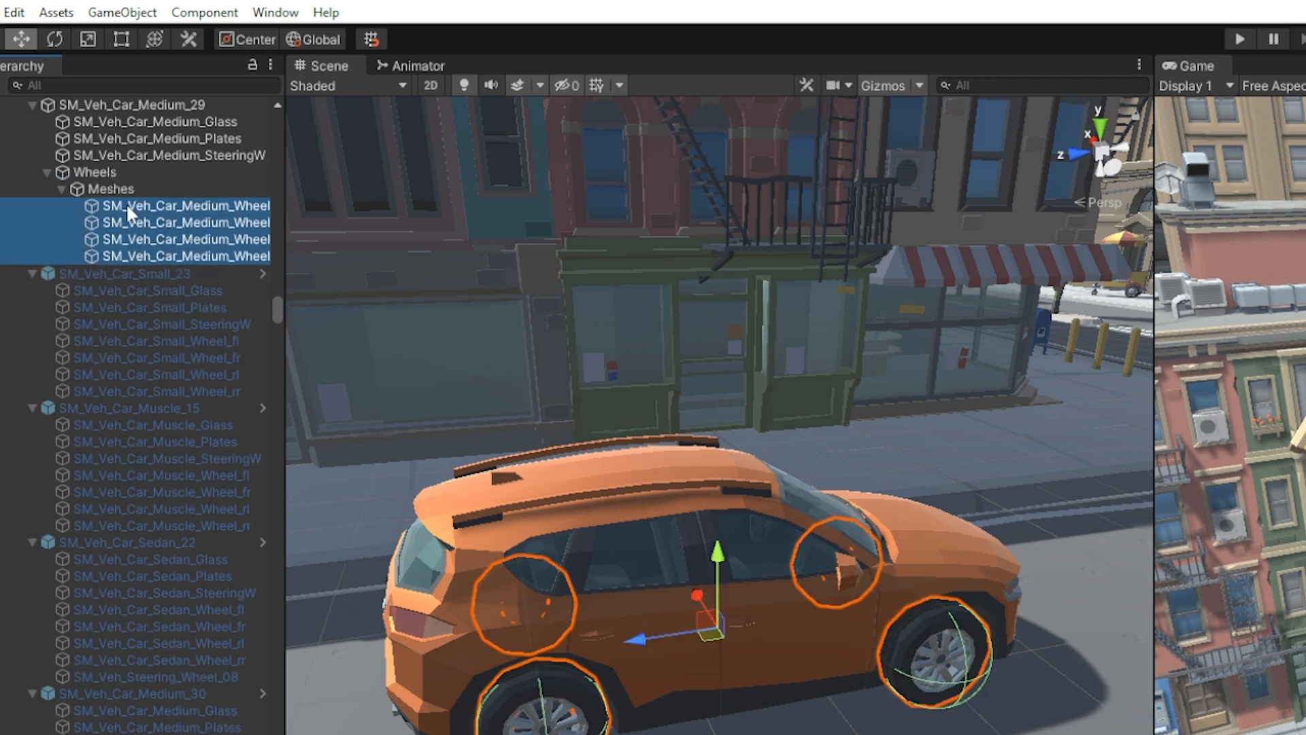
{"action": "left_click", "coordinate": [110, 189]}
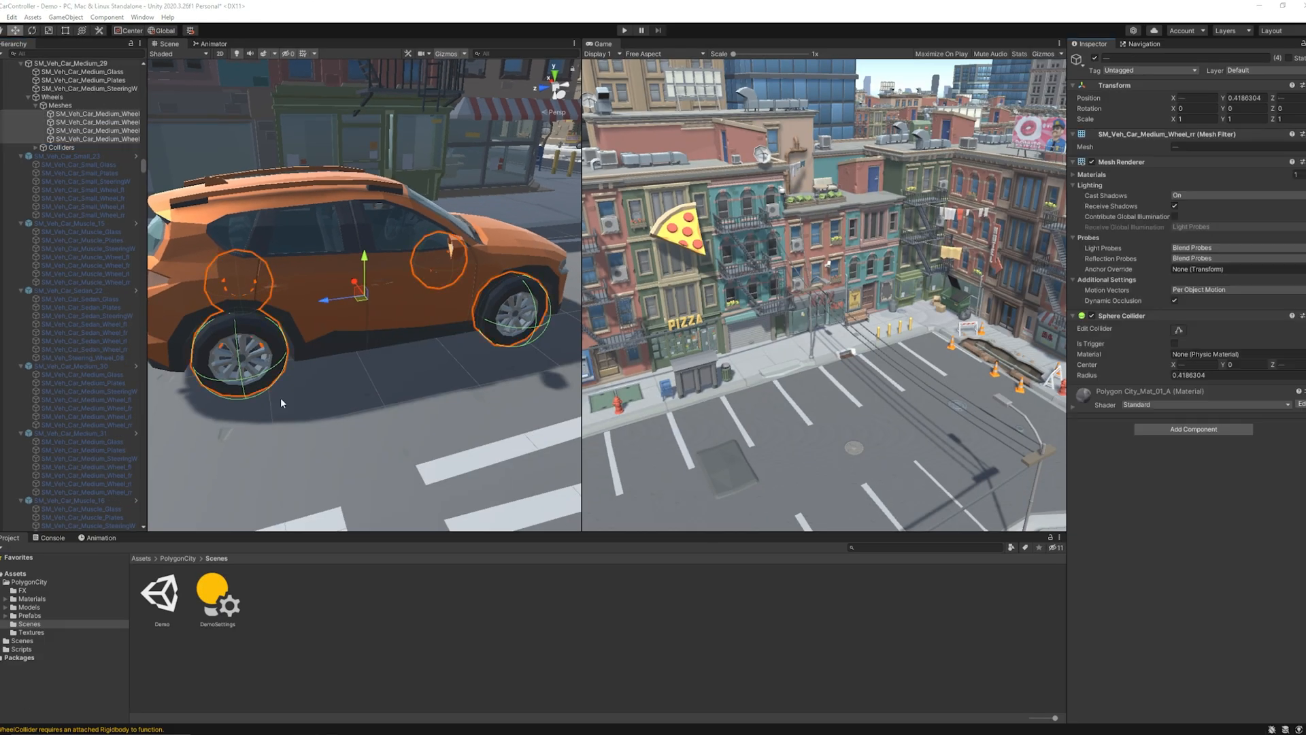
Remove the Sphere Collider from the four wheel meshes and the four Colliders objects
{"action": "left_click", "coordinate": [92, 113]}
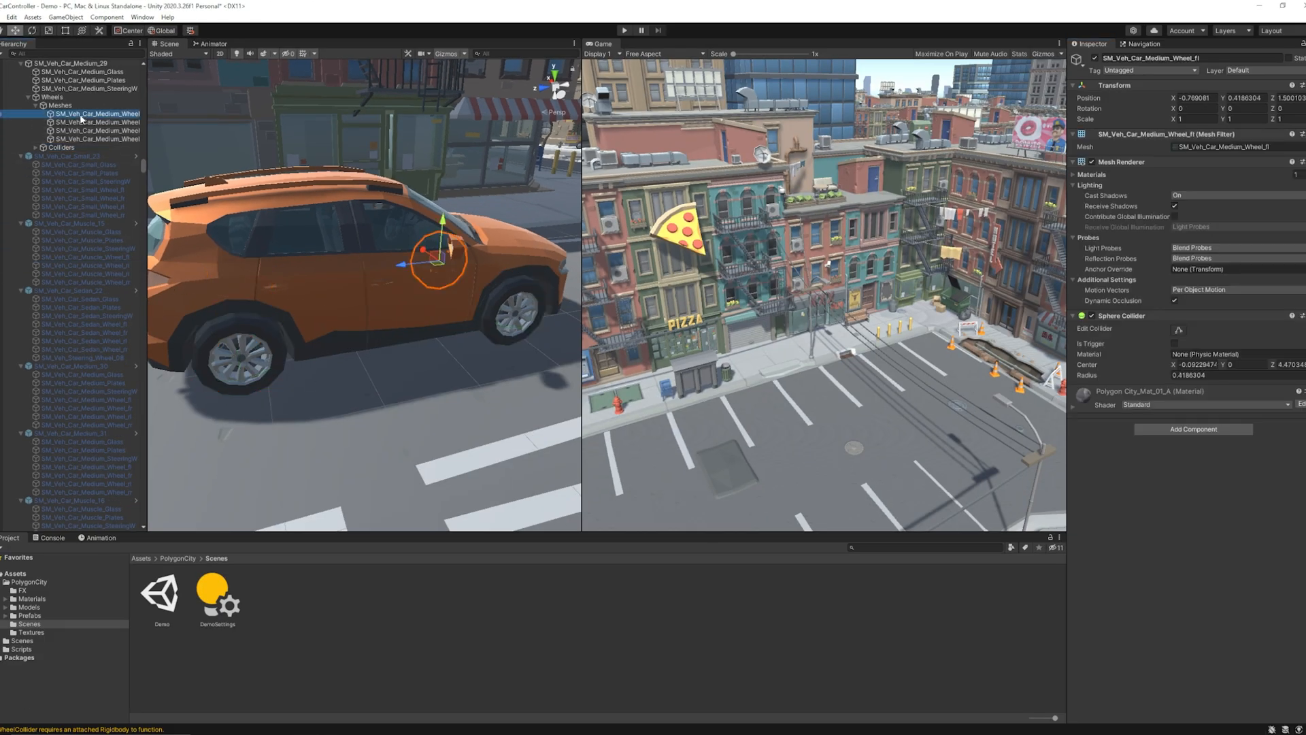
{"action": "left_click", "coordinate": [97, 138]}
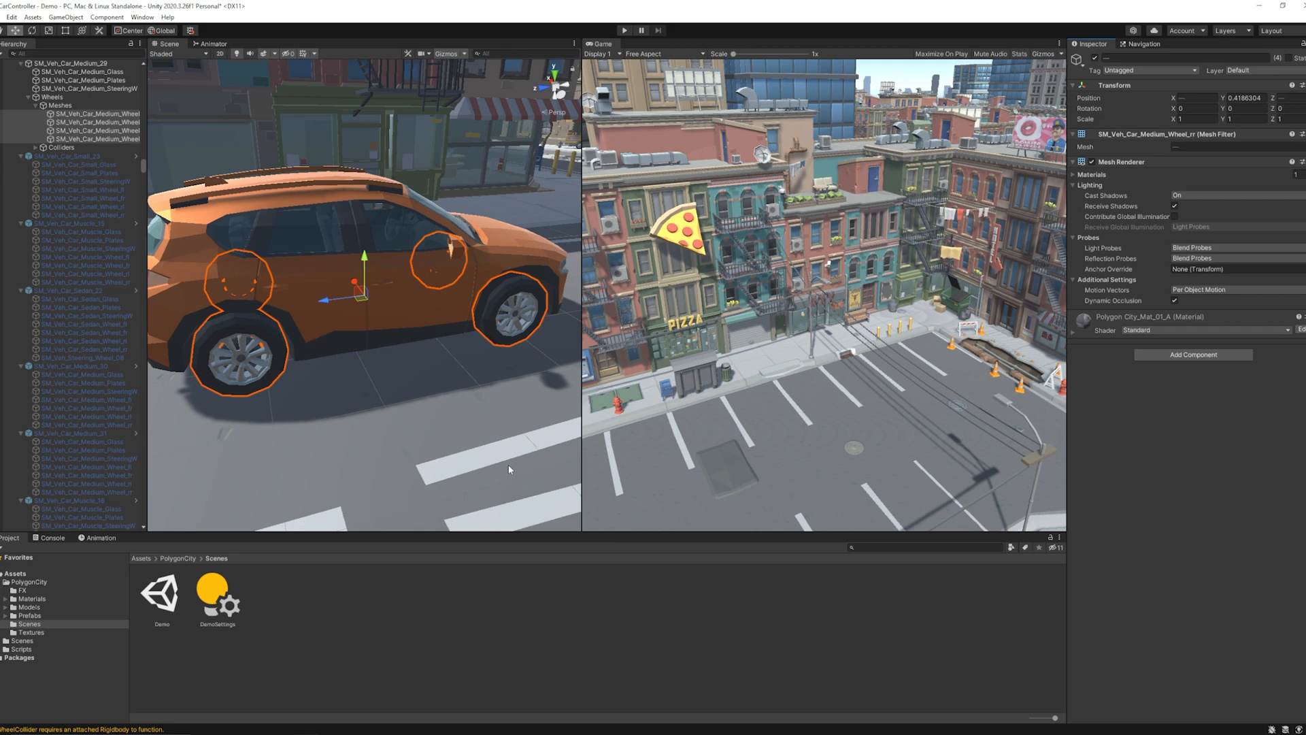
{"action": "left_click", "coordinate": [60, 147]}
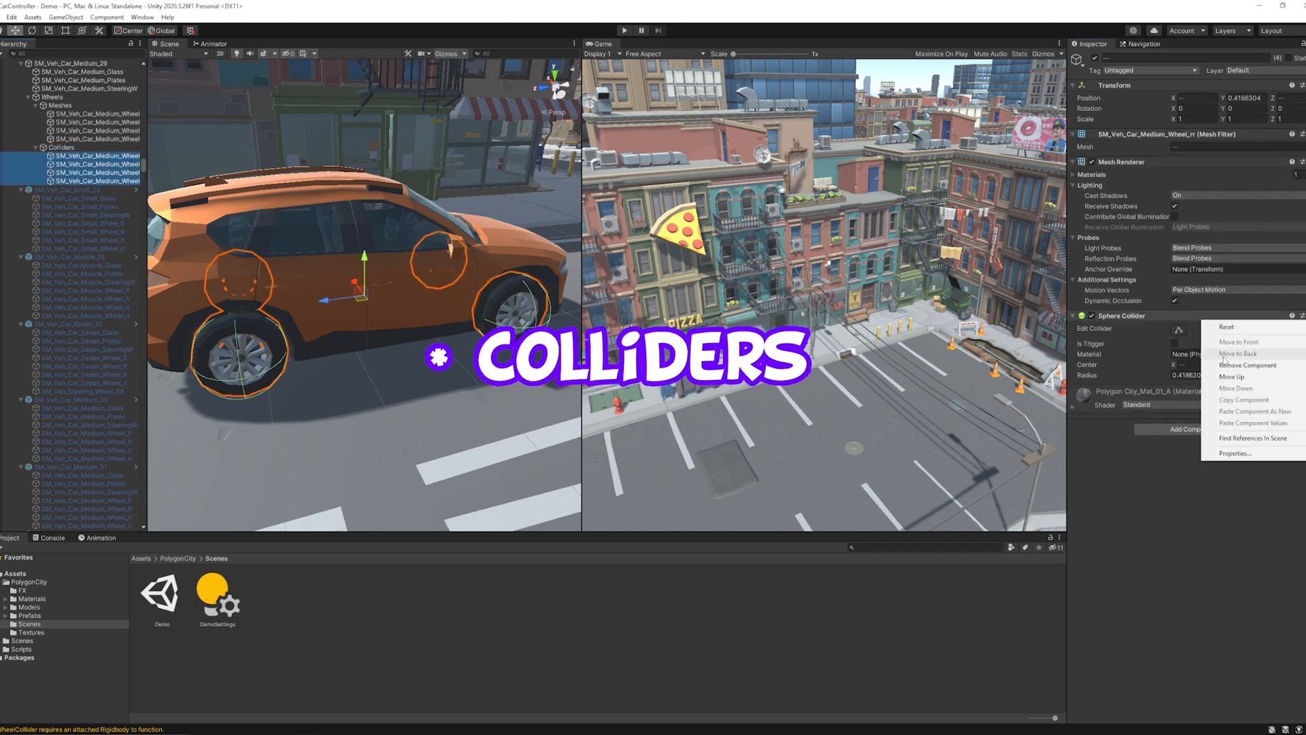
{"action": "left_click", "coordinate": [1247, 364]}
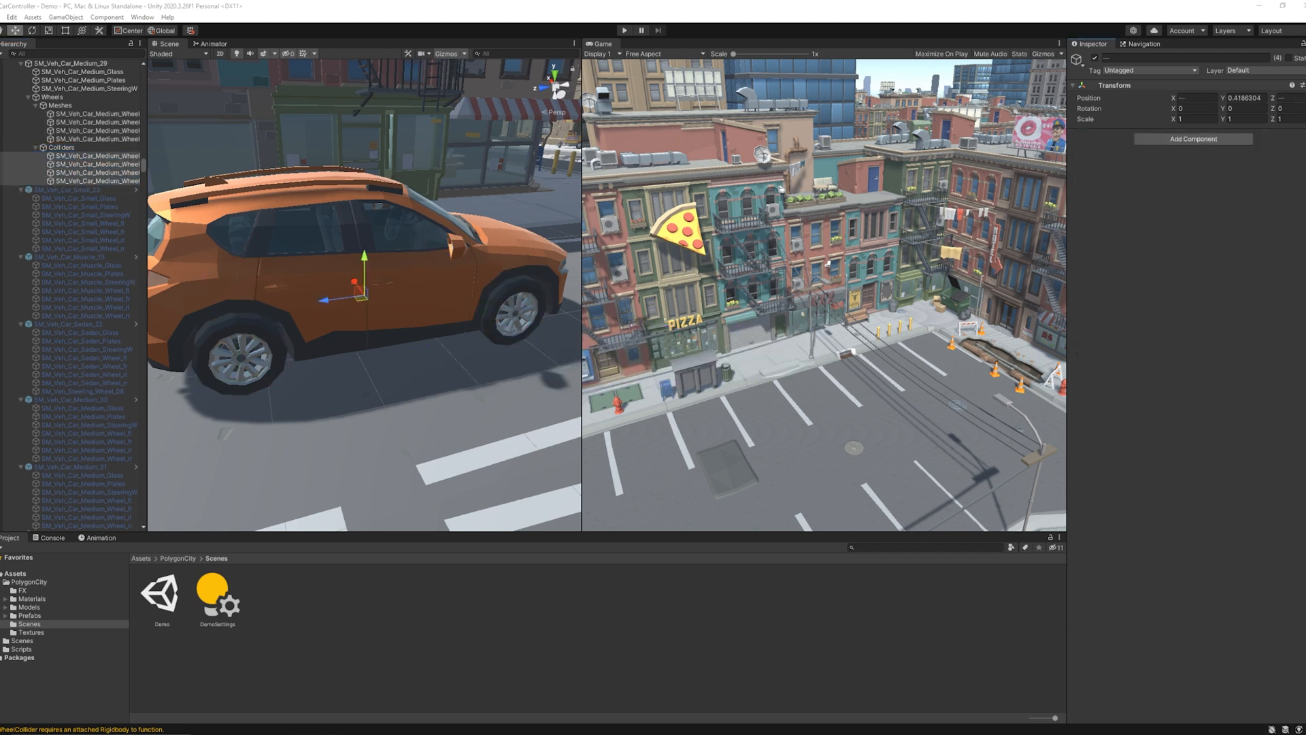
{"action": "left_click", "coordinate": [96, 181]}
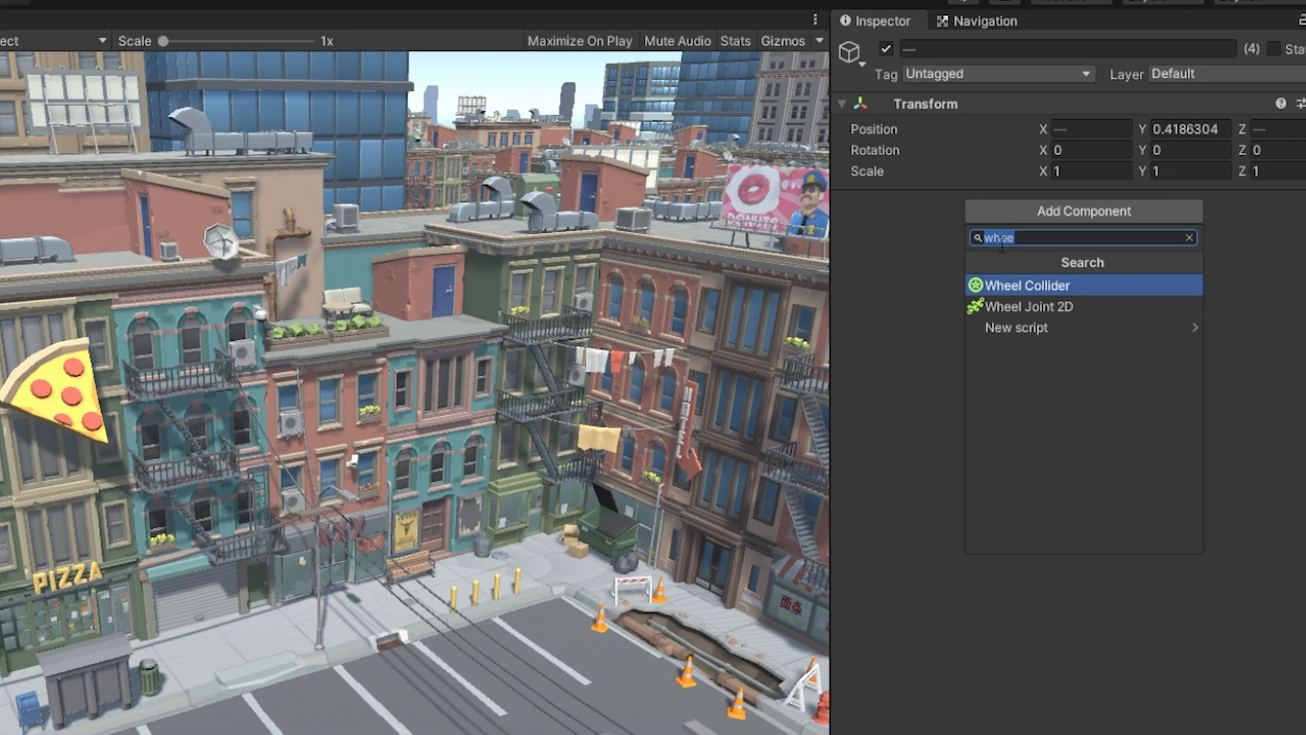
Add Wheel Colliders with radius 0.42 to the collider objects and orbit to check fit
{"action": "left_click", "coordinate": [1027, 285]}
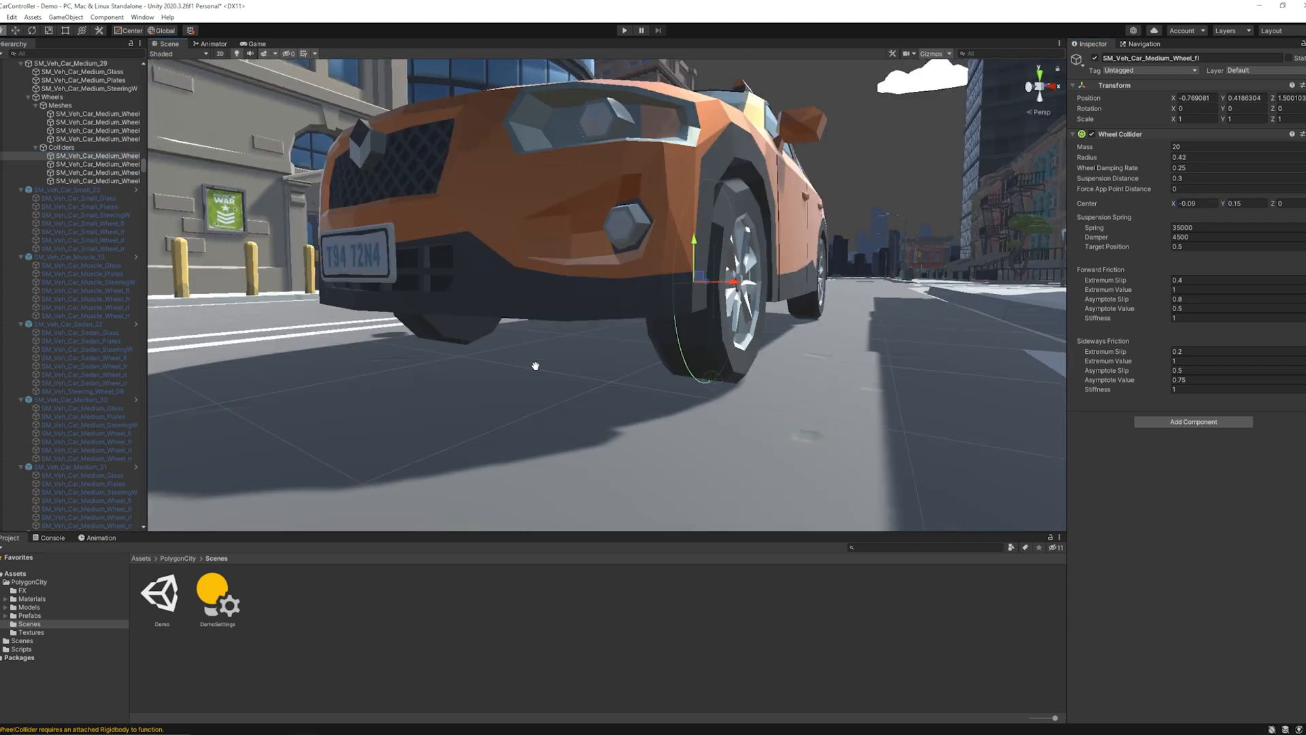
{"action": "left_click_drag", "start_coordinate": [534, 366], "coordinate": [779, 353]}
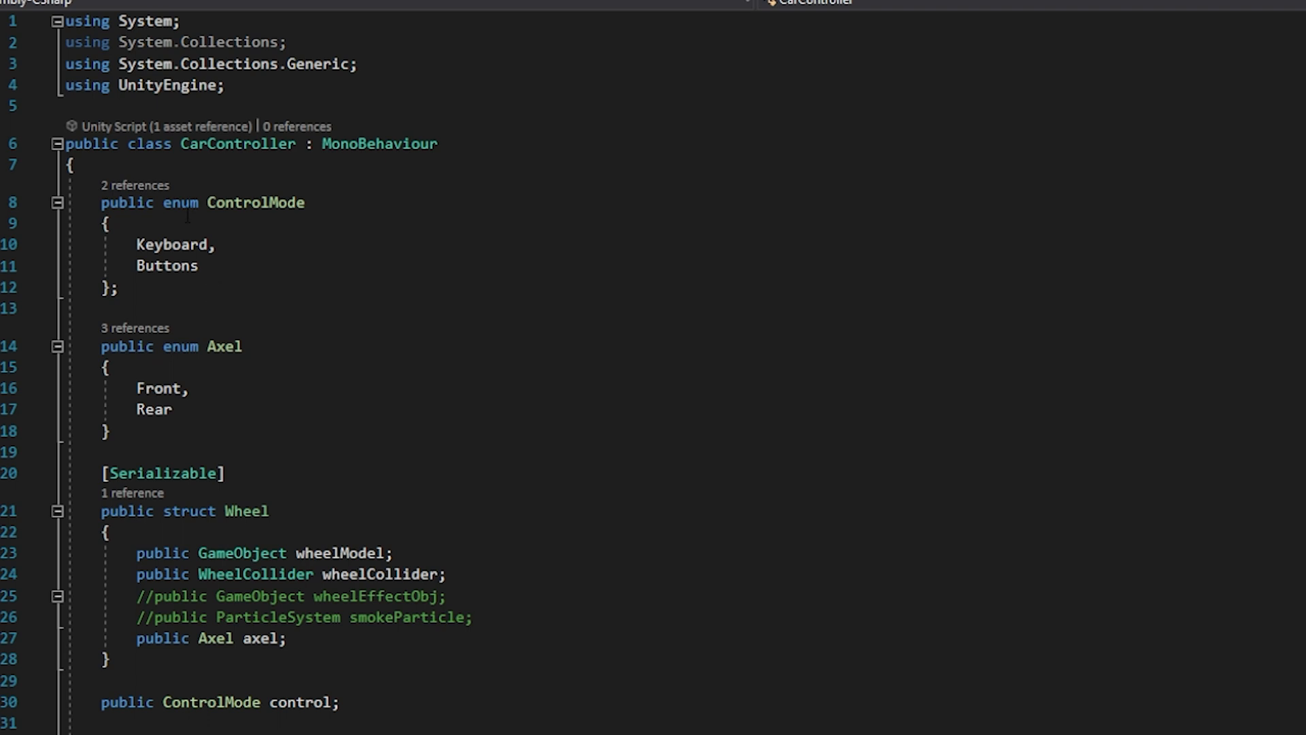
{"action": "mouse_move", "coordinate": [172, 244]}
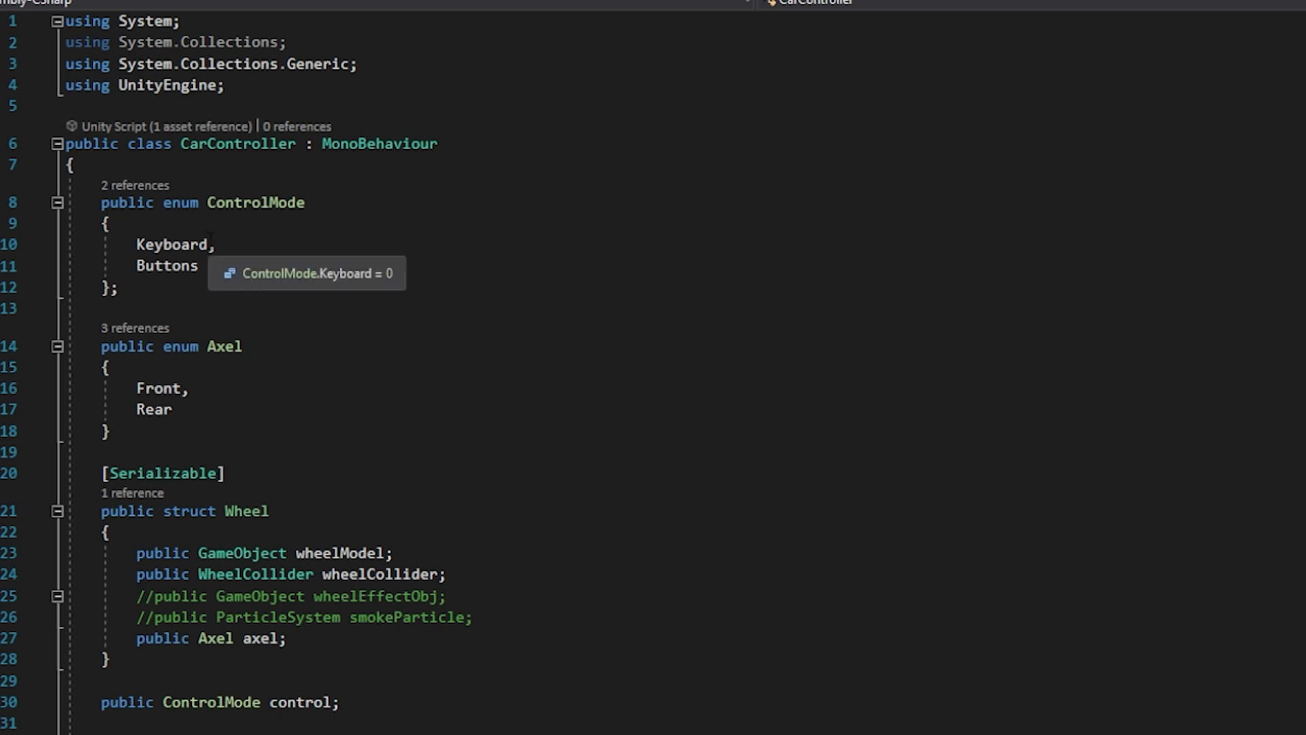
{"action": "mouse_move", "coordinate": [264, 256]}
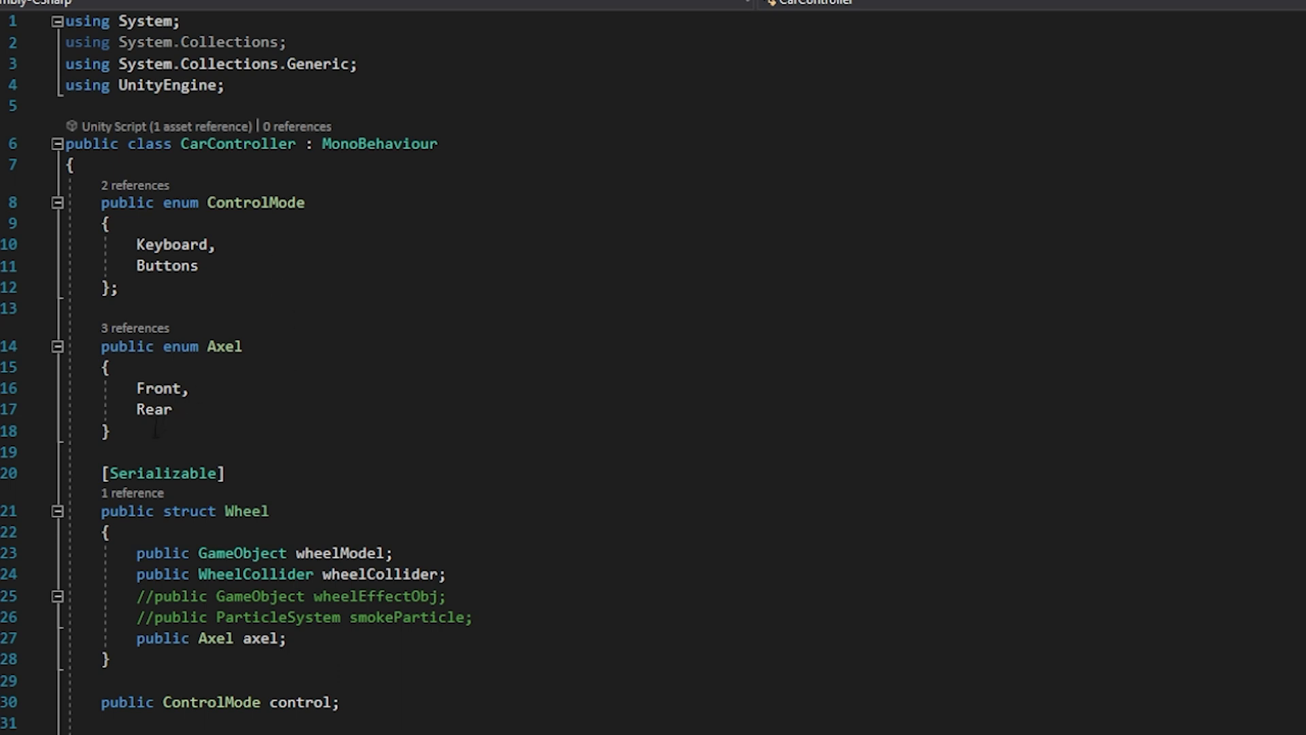
{"action": "scroll", "scroll_direction": "down", "scroll_amount": 3}
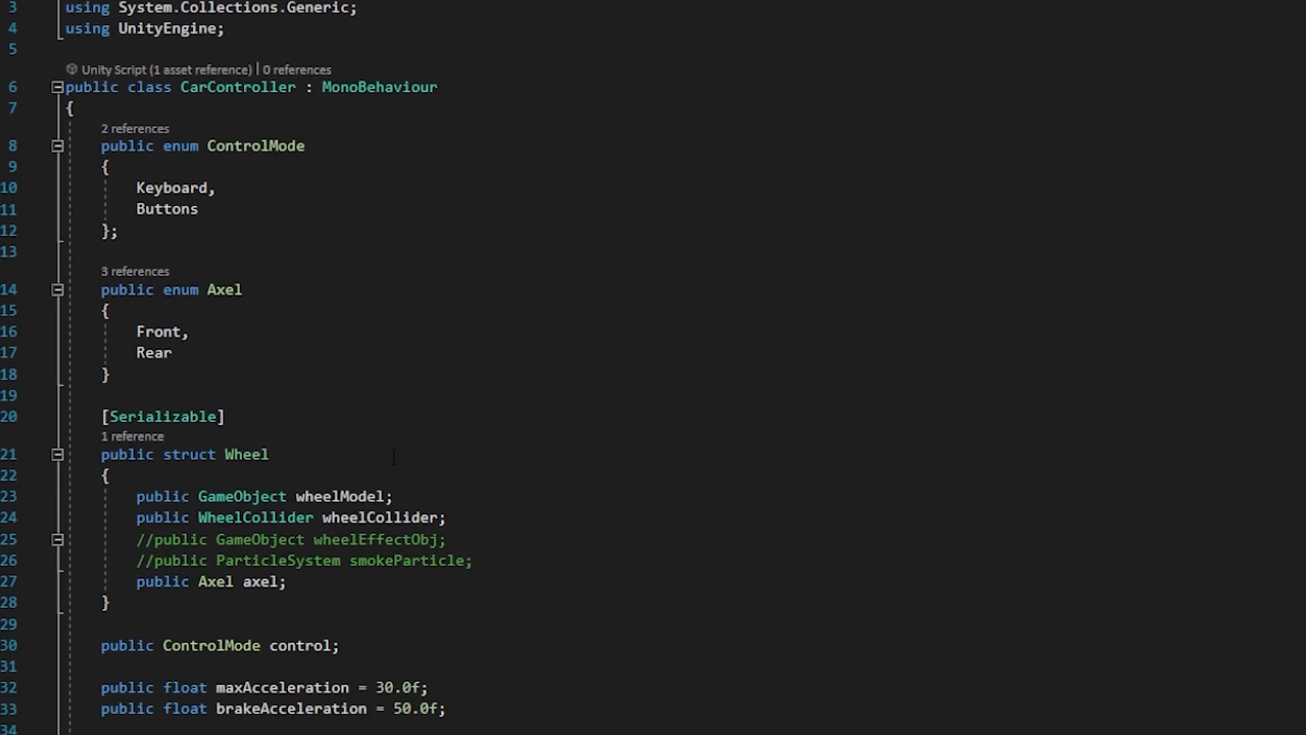
{"action": "mouse_move", "coordinate": [524, 501]}
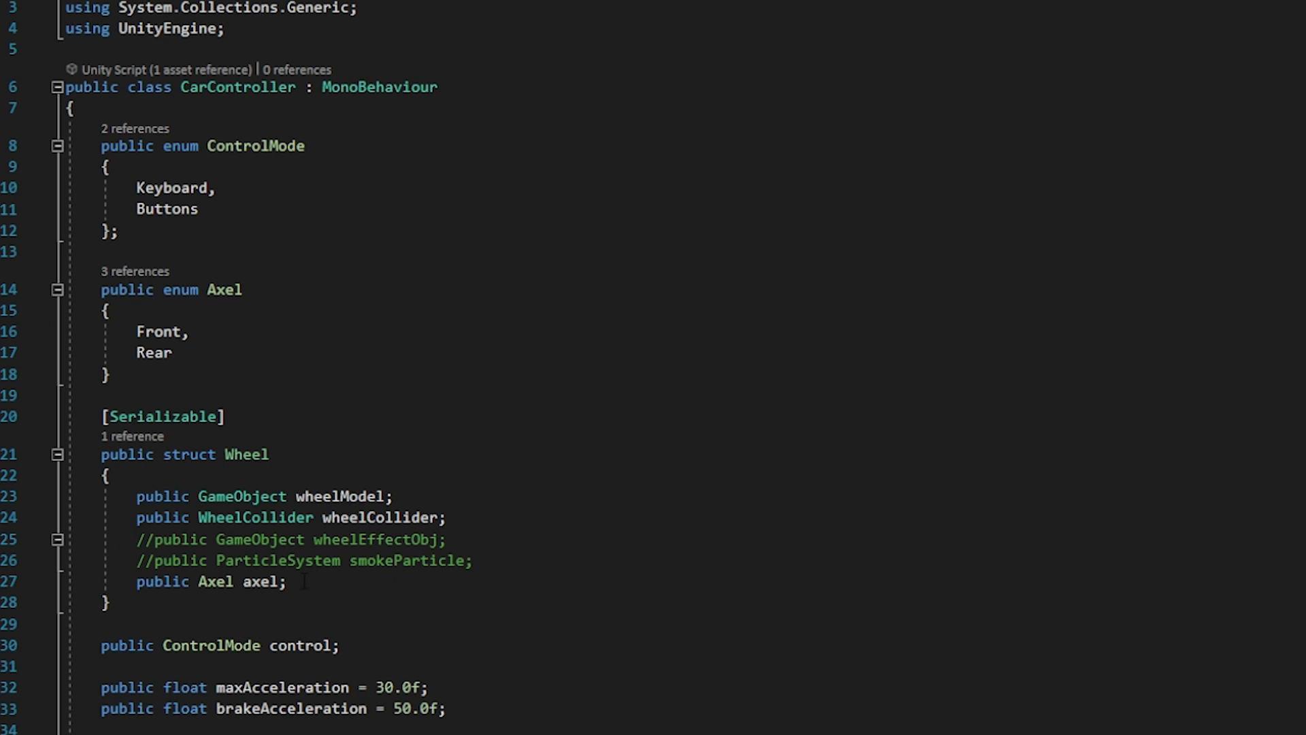
{"action": "mouse_move", "coordinate": [587, 524]}
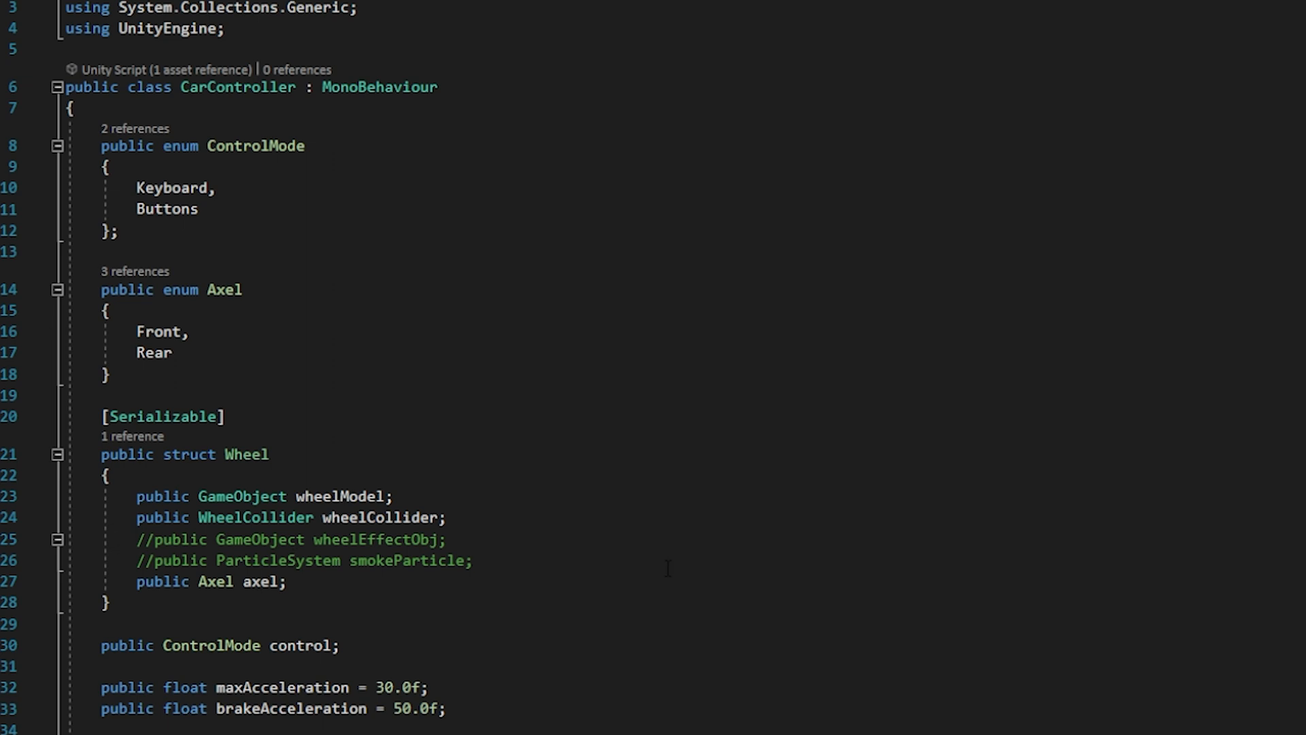
{"action": "scroll", "scroll_direction": "down", "scroll_amount": 3}
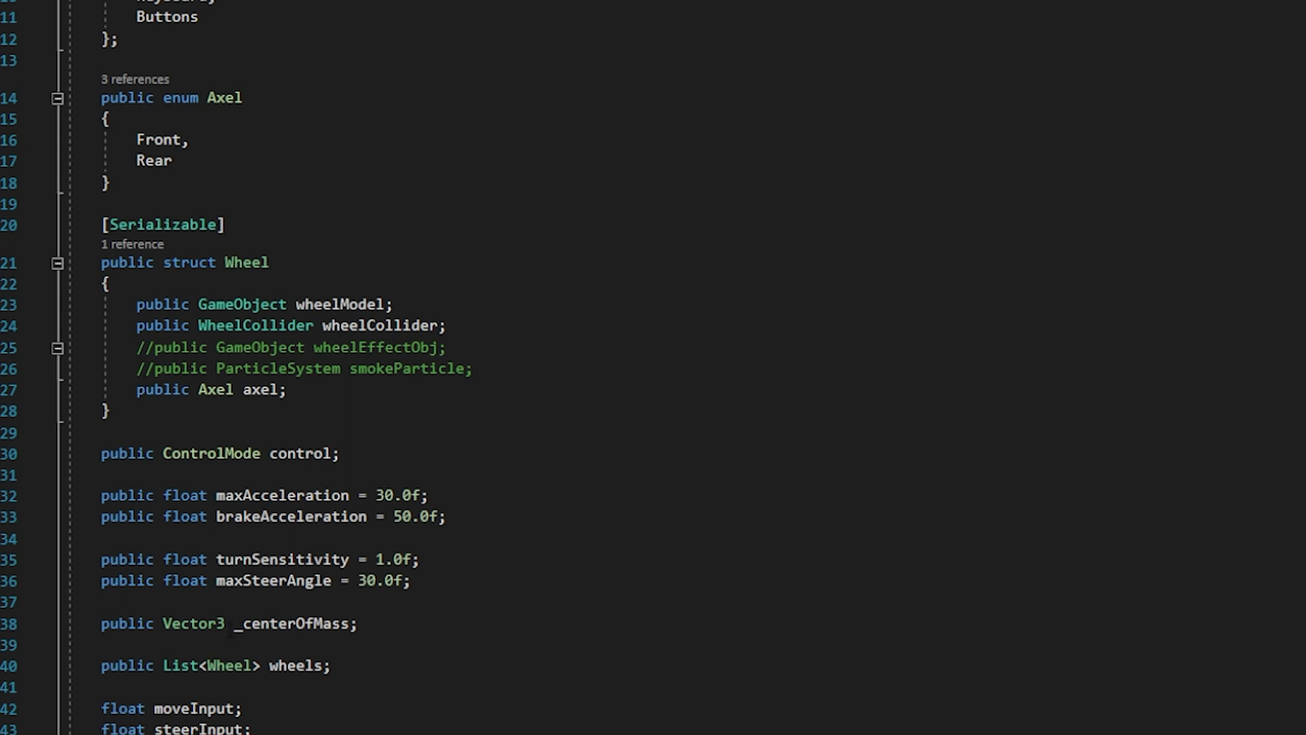
{"action": "scroll", "scroll_direction": "down", "scroll_amount": 3}
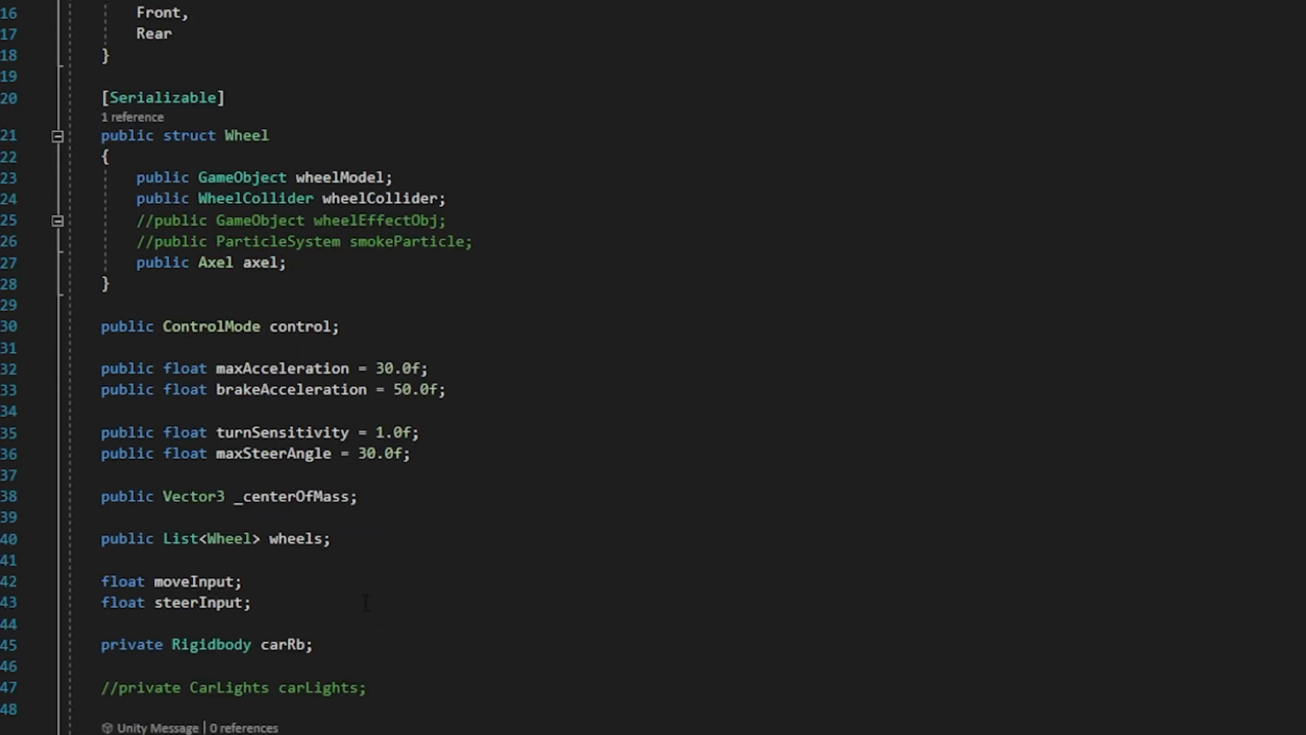
{"action": "scroll", "scroll_direction": "down", "scroll_amount": 3}
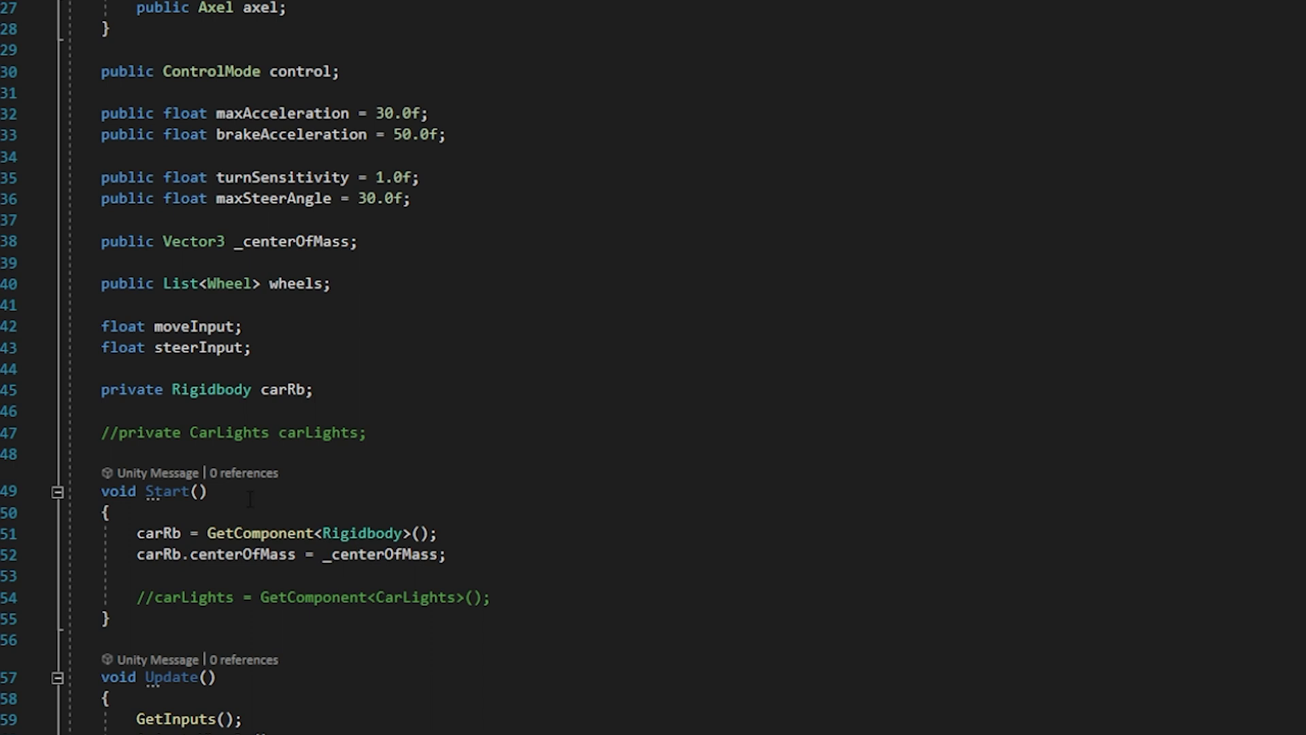
{"action": "scroll", "scroll_direction": "down", "scroll_amount": 3}
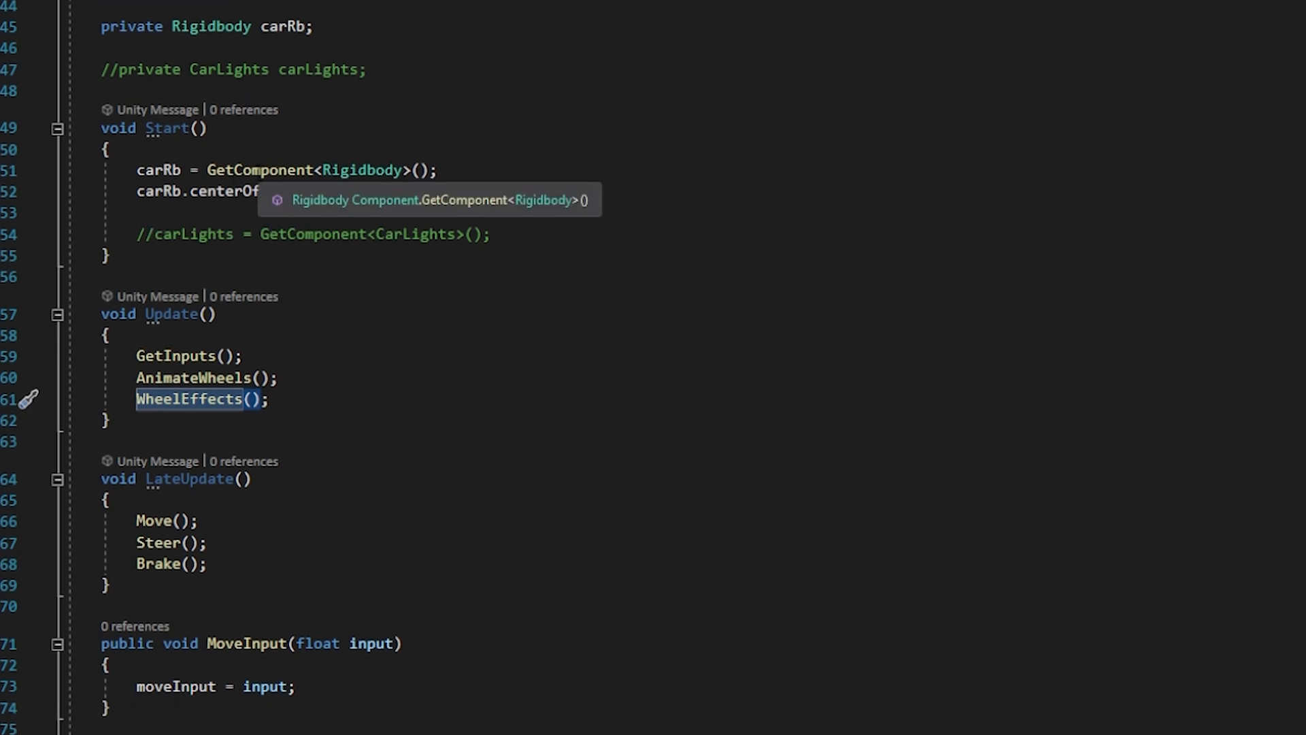
{"action": "scroll", "scroll_direction": "down", "scroll_amount": 3}
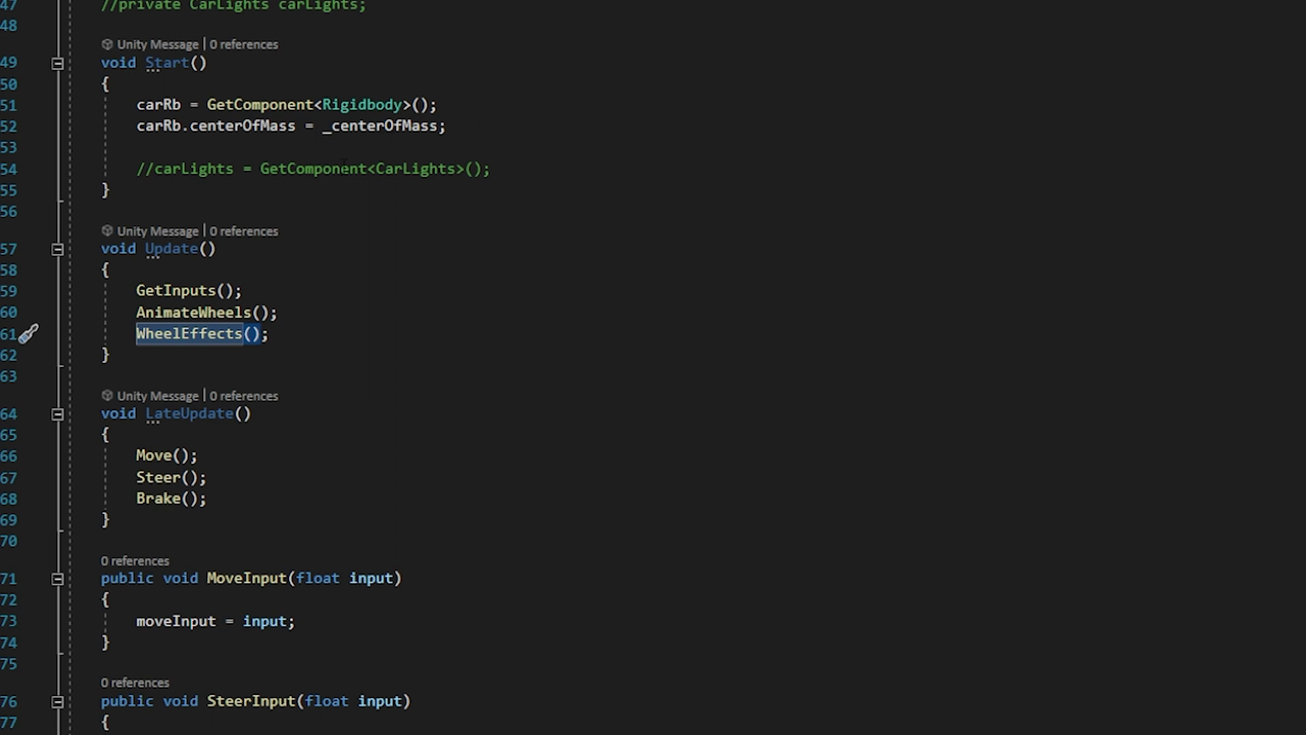
{"action": "mouse_move", "coordinate": [408, 126]}
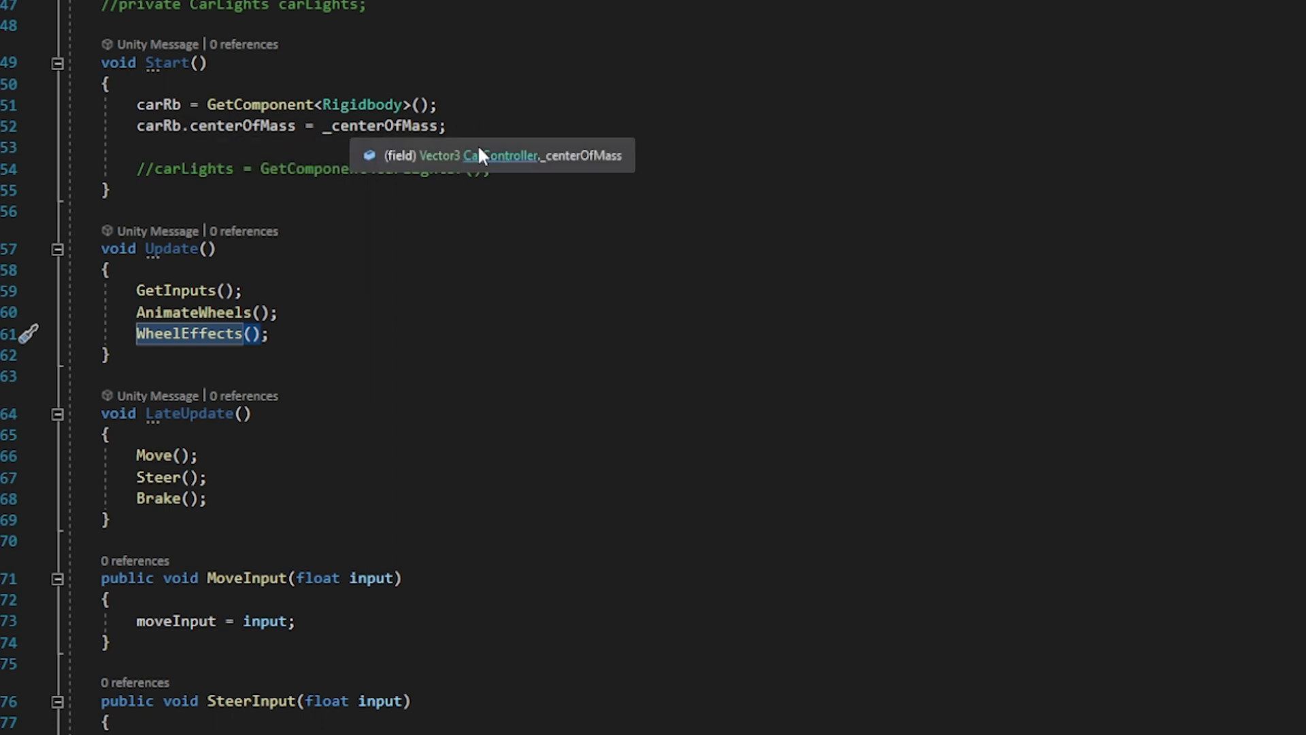
{"action": "mouse_move", "coordinate": [501, 260]}
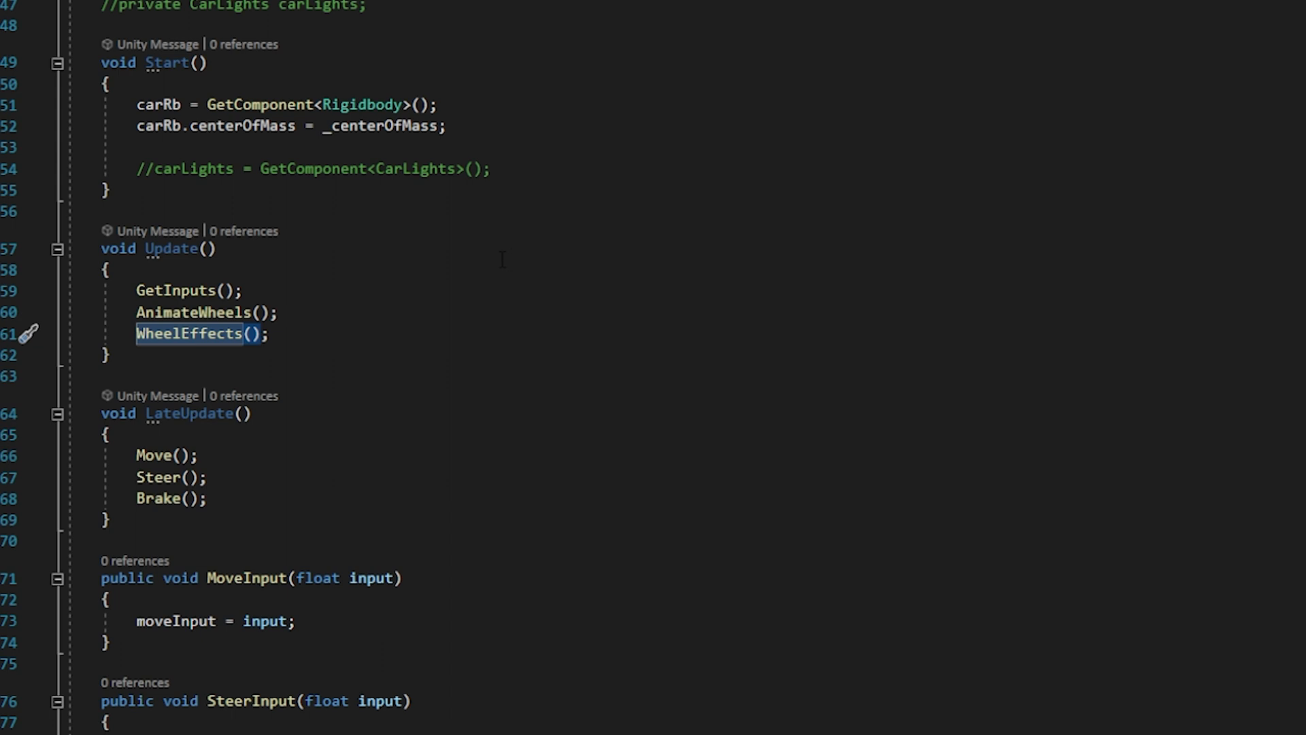
{"action": "scroll", "scroll_direction": "down", "scroll_amount": 3}
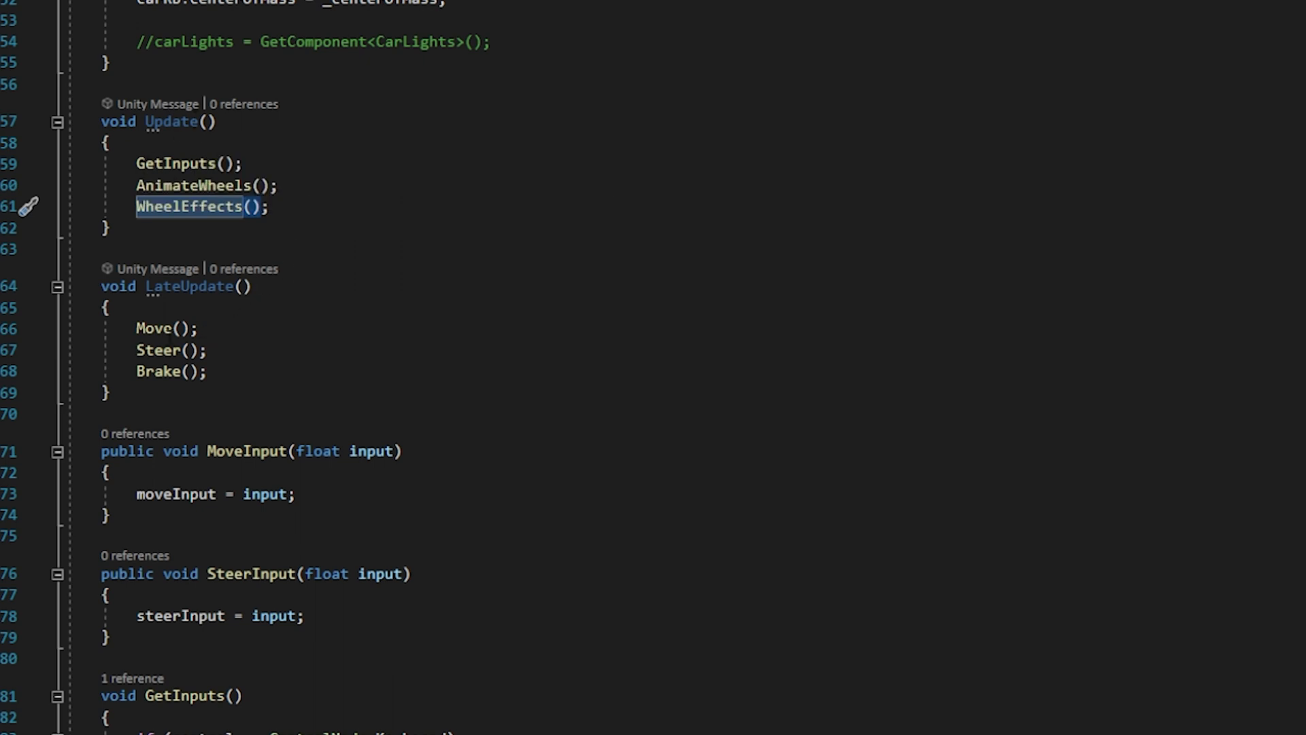
{"action": "scroll", "scroll_direction": "down", "scroll_amount": 3}
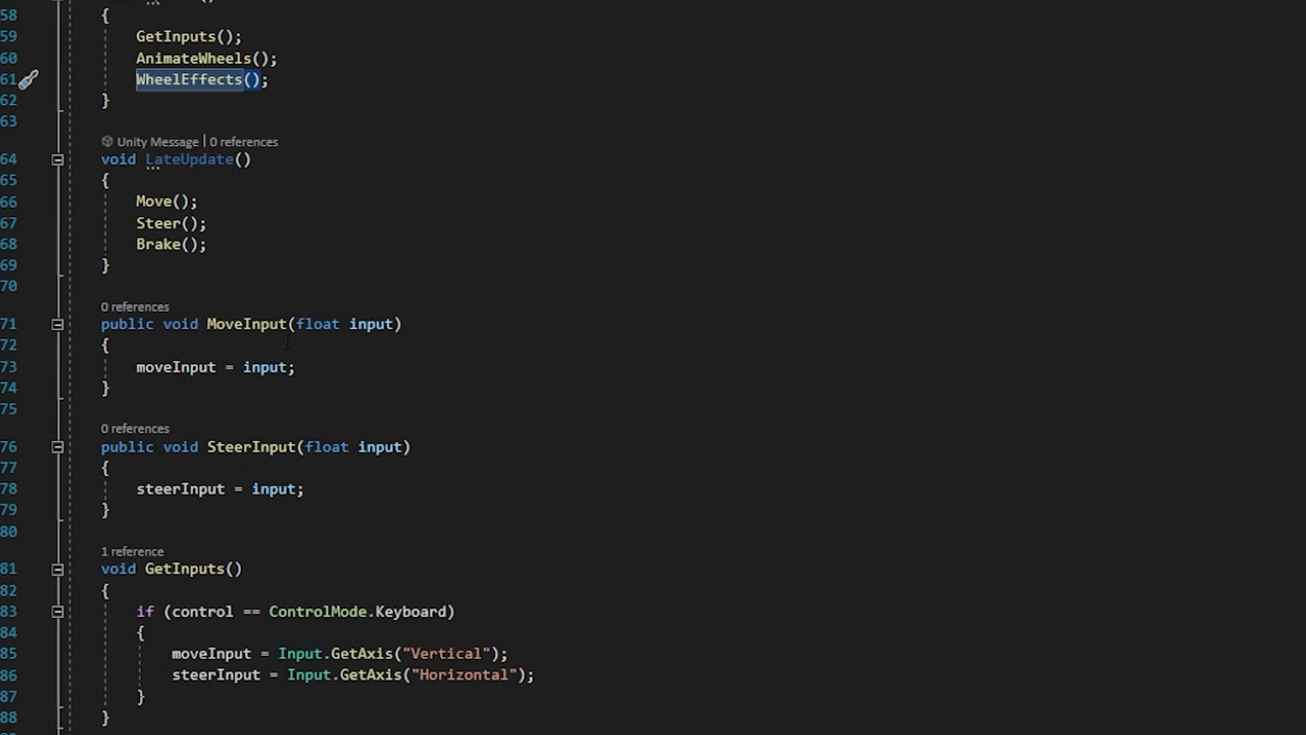
{"action": "mouse_move", "coordinate": [167, 201]}
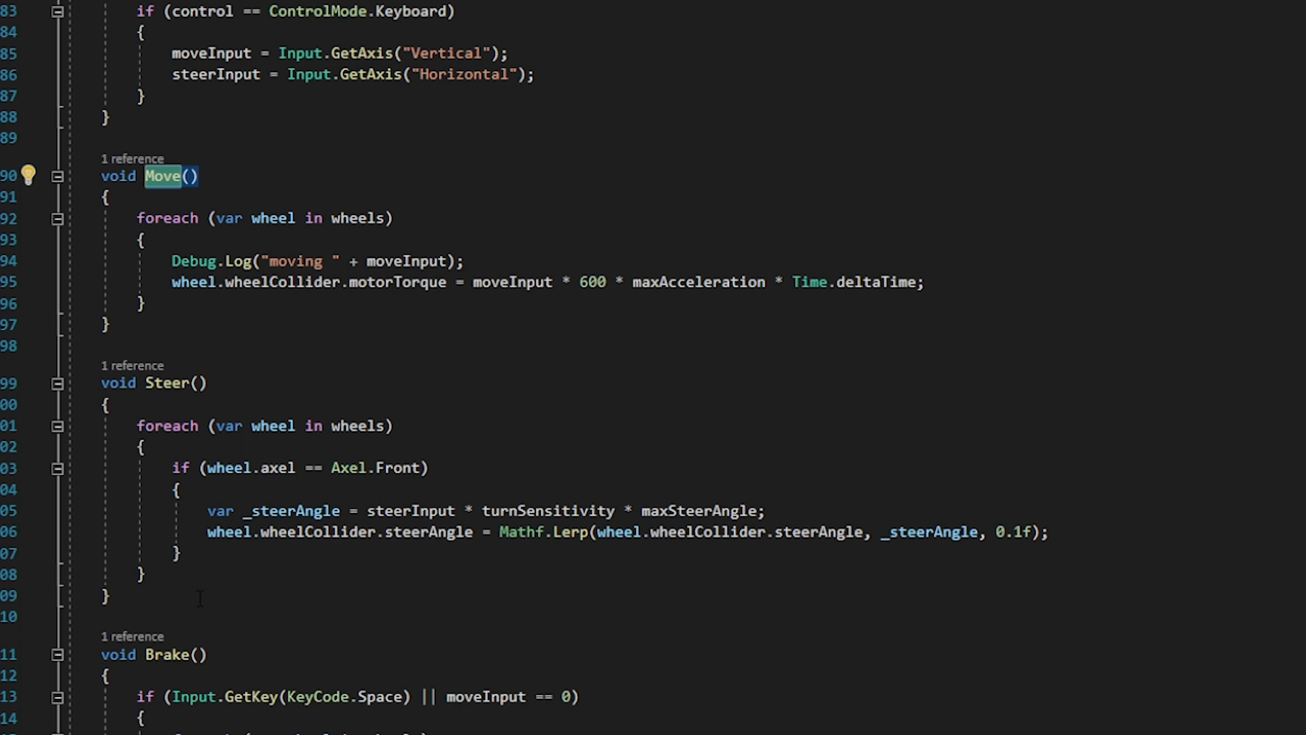
{"action": "scroll", "scroll_direction": "down", "scroll_amount": 3}
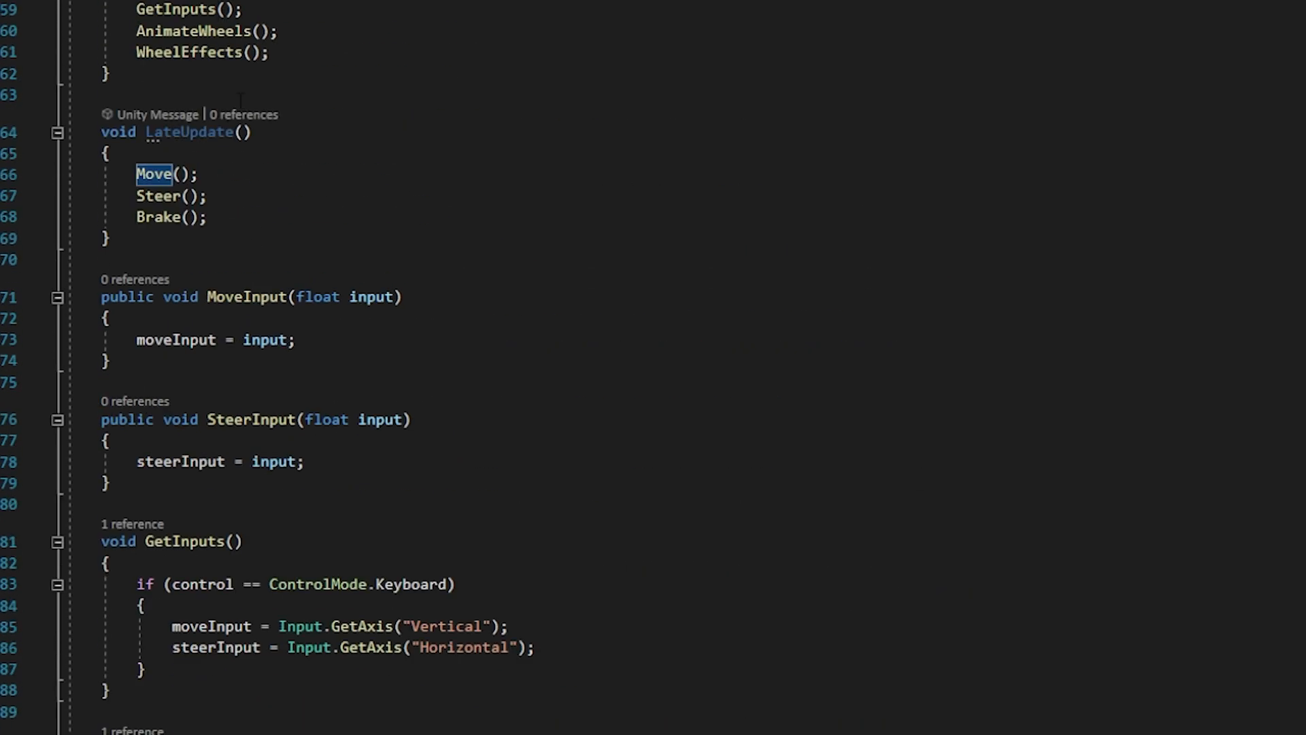
{"action": "mouse_move", "coordinate": [174, 9]}
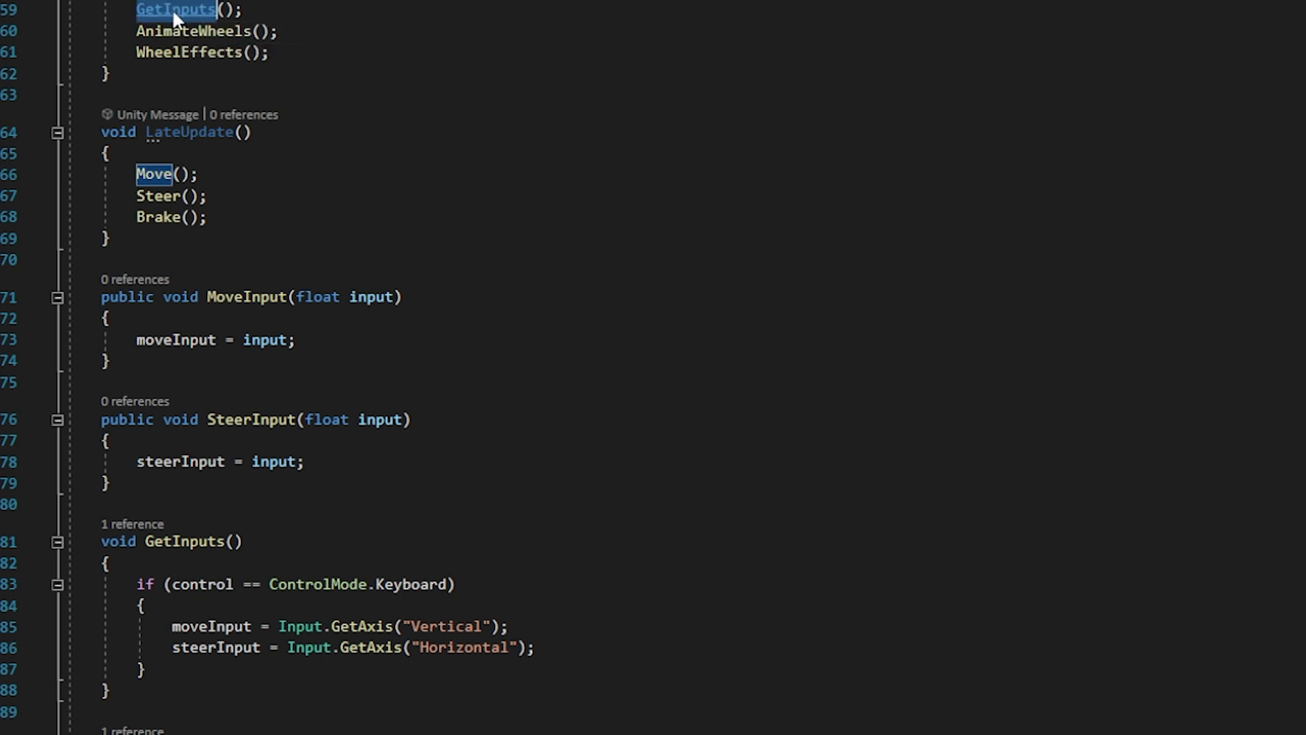
{"action": "scroll", "scroll_direction": "down", "scroll_amount": 3}
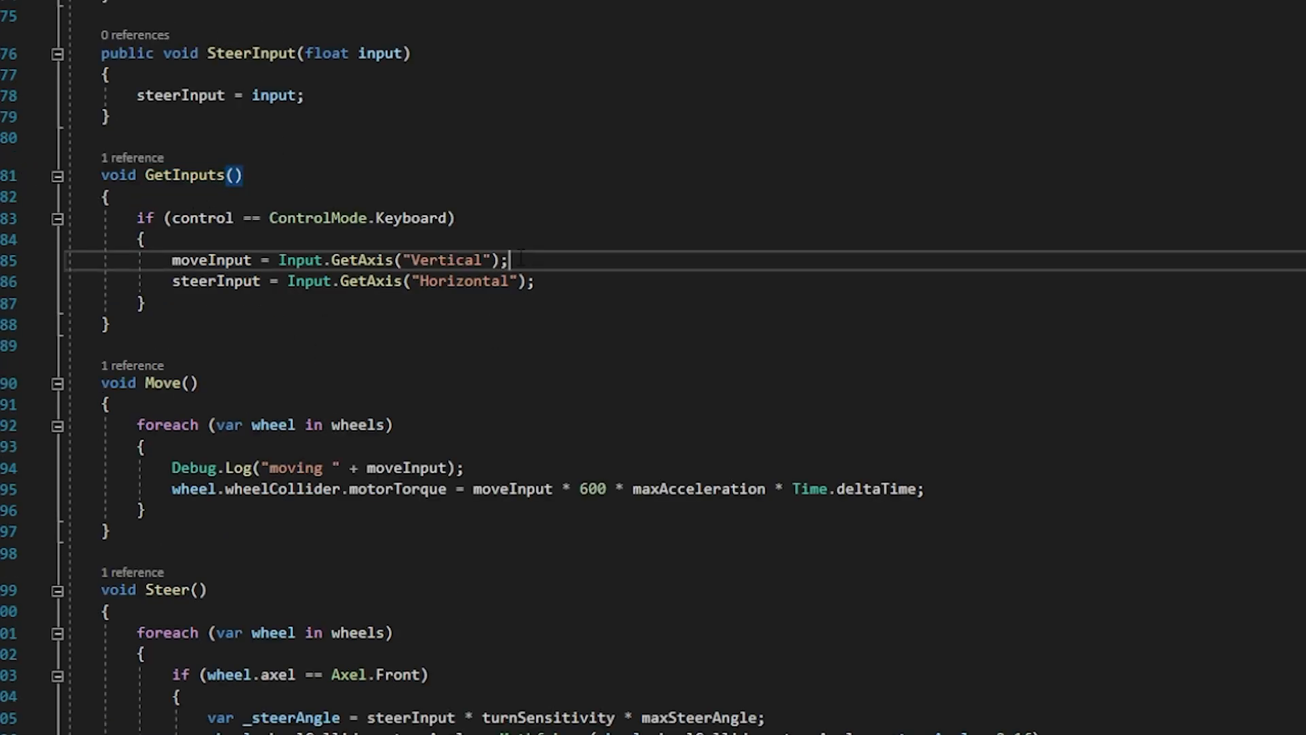
{"action": "left_click", "coordinate": [538, 281]}
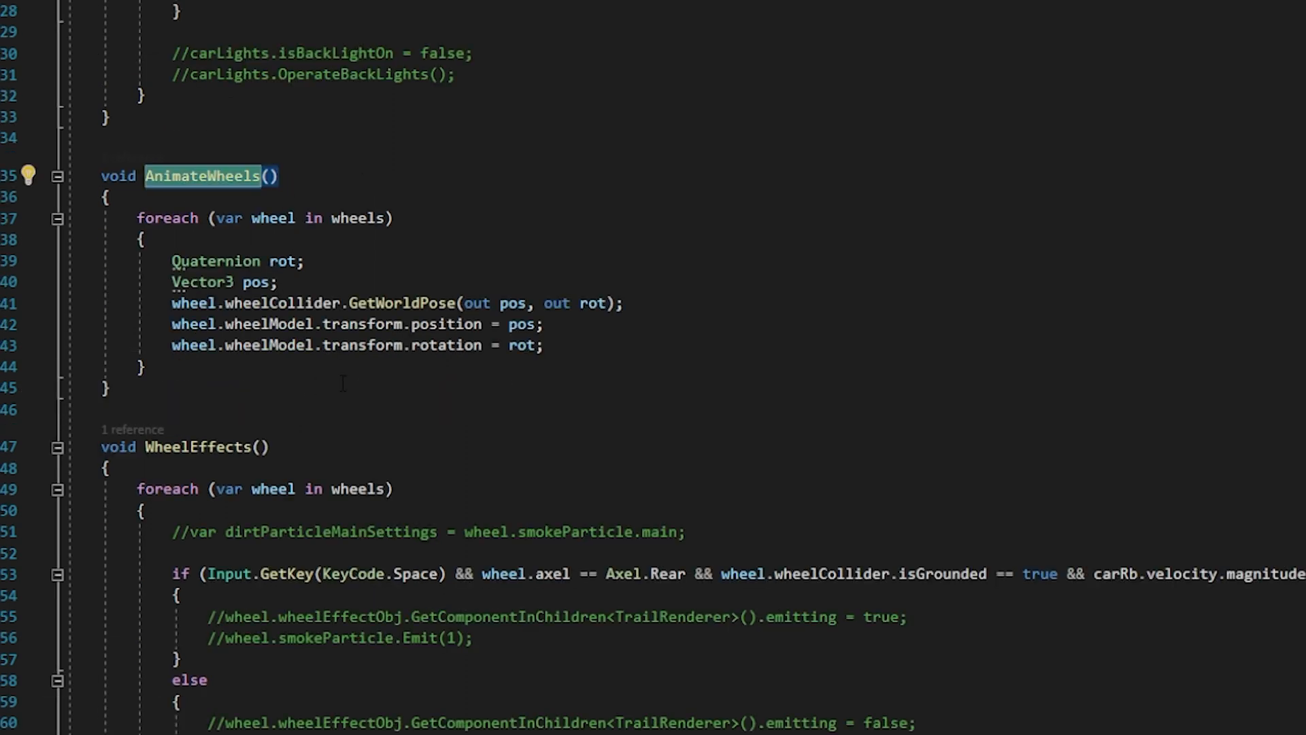
{"action": "left_click_drag", "start_coordinate": [137, 218], "coordinate": [143, 368]}
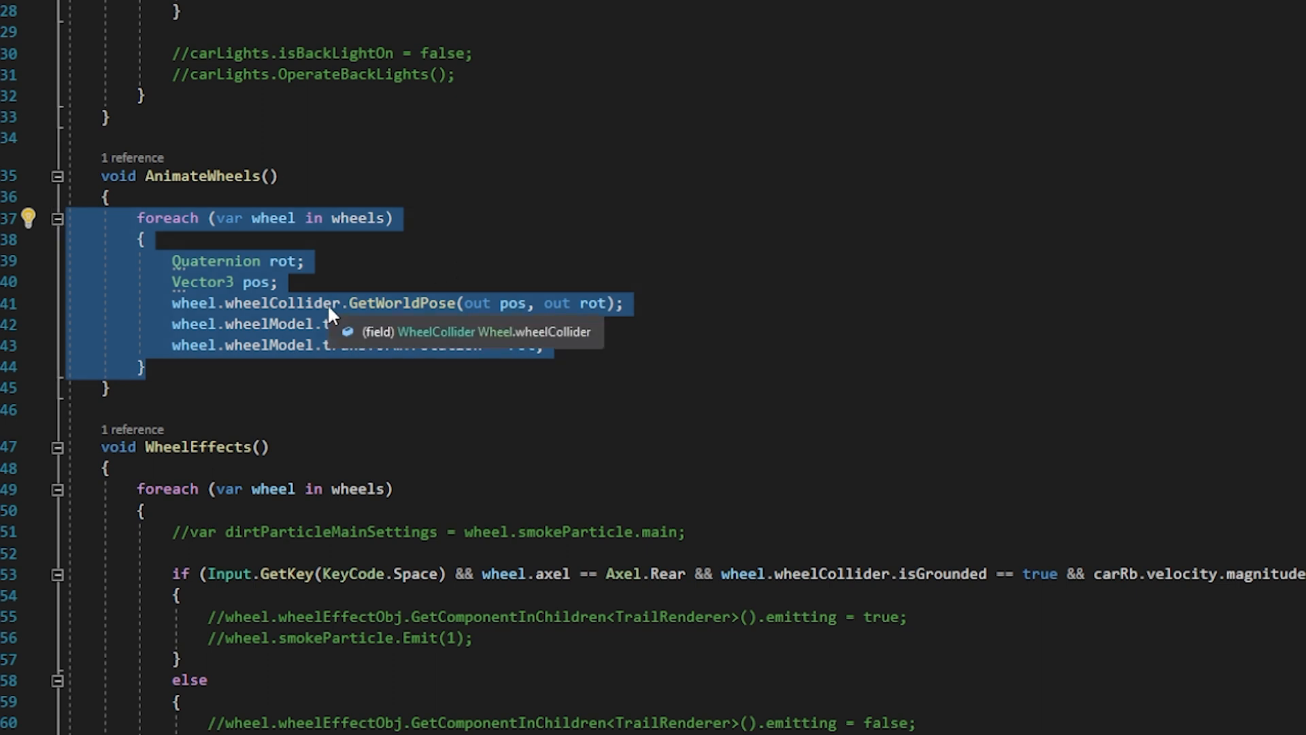
{"action": "left_click", "coordinate": [392, 217]}
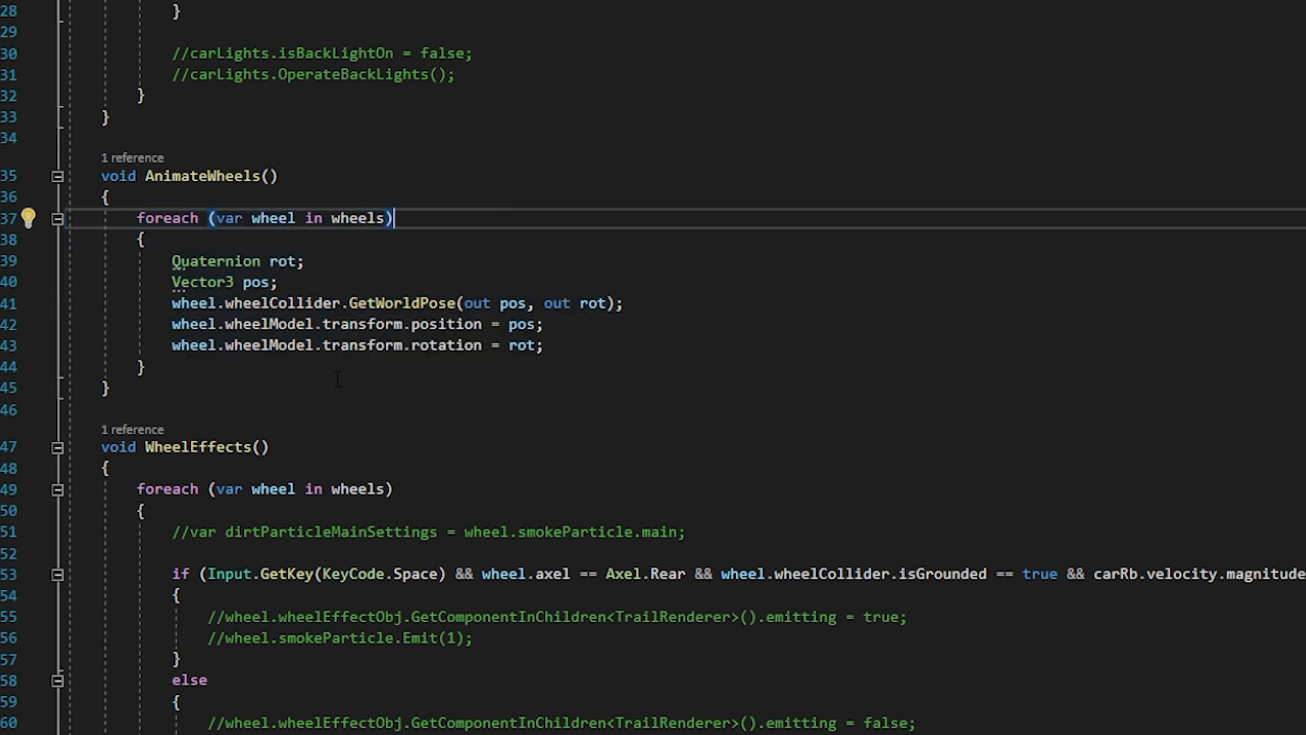
{"action": "scroll", "scroll_direction": "down", "scroll_amount": 3}
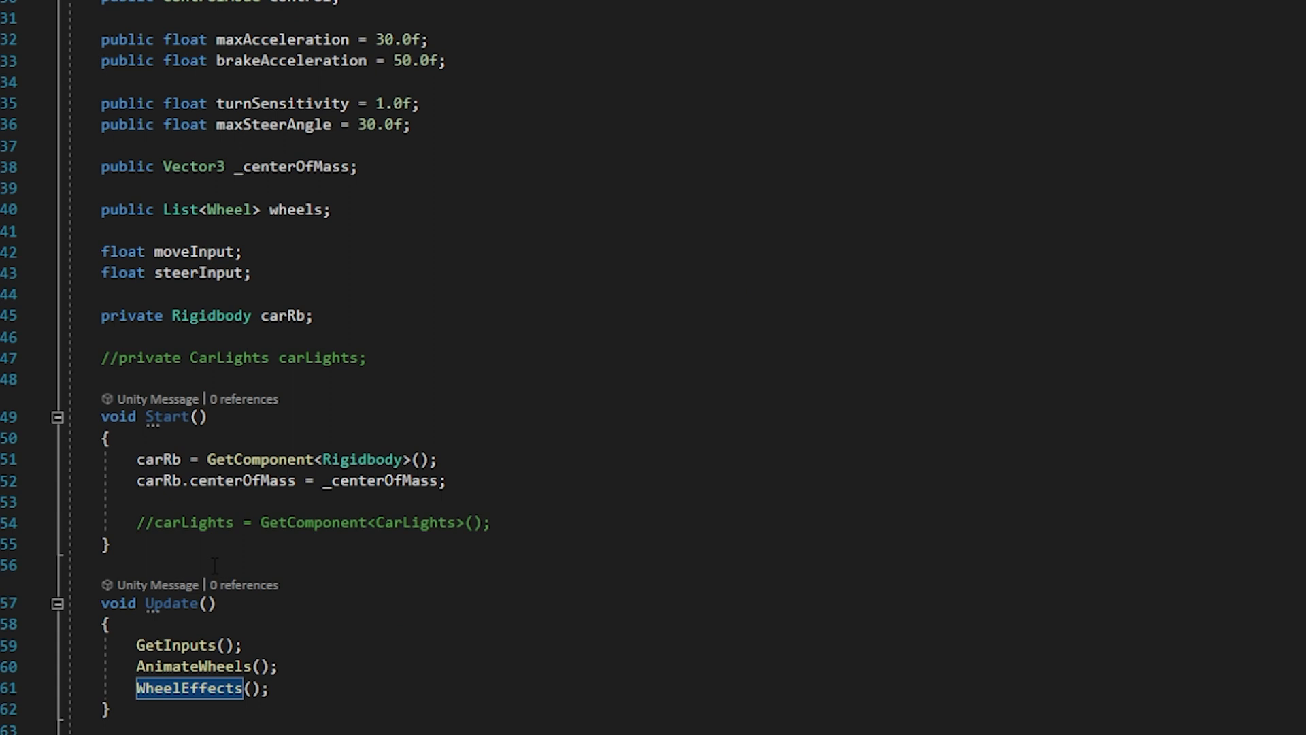
{"action": "scroll", "scroll_direction": "down", "scroll_amount": 3}
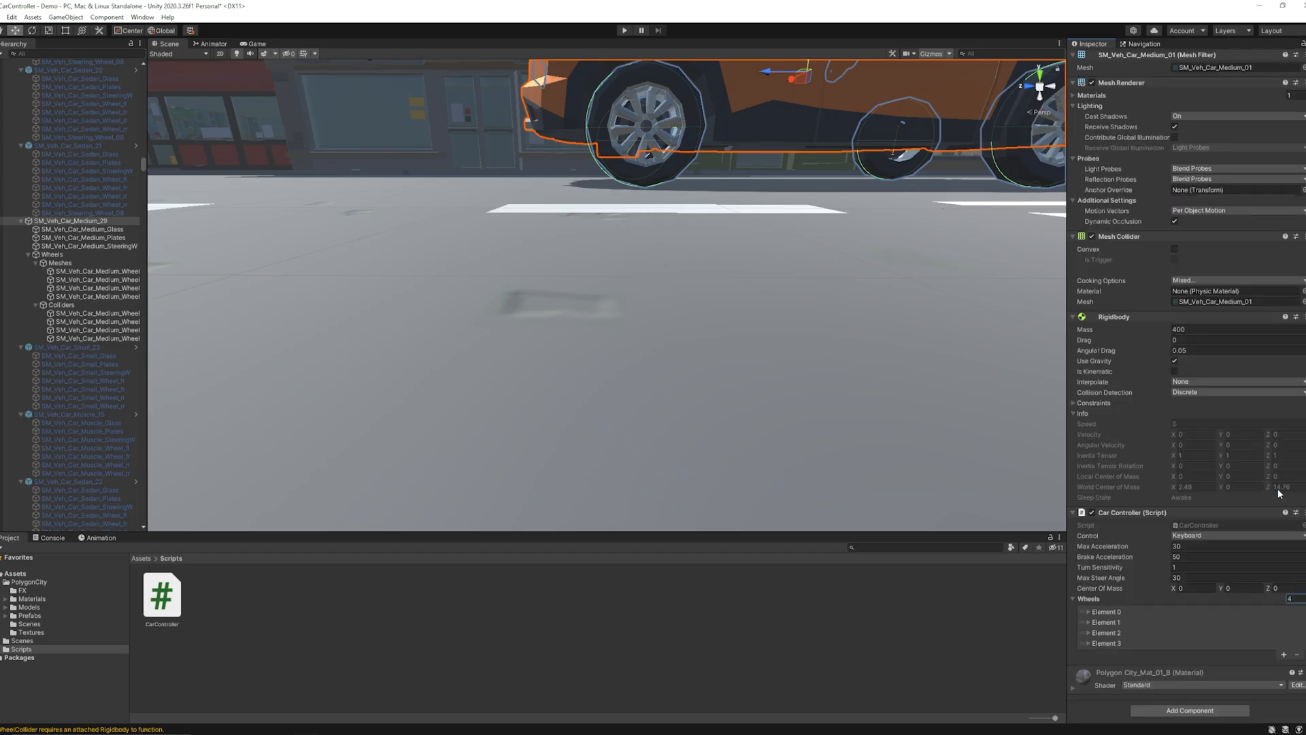
Assign meshes, colliders and Front/Rear axles to Car Controller wheel Elements 0–3, then test
{"action": "left_click", "coordinate": [1087, 612]}
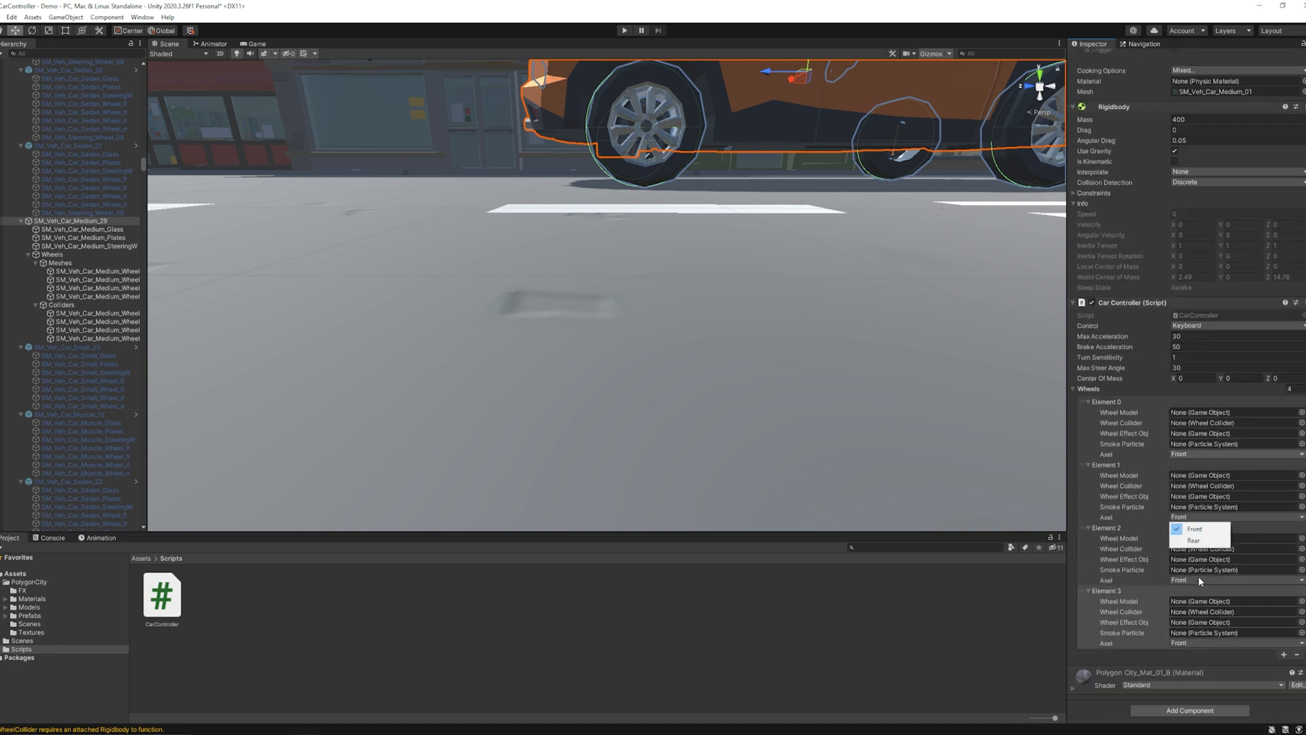
{"action": "left_click", "coordinate": [96, 382]}
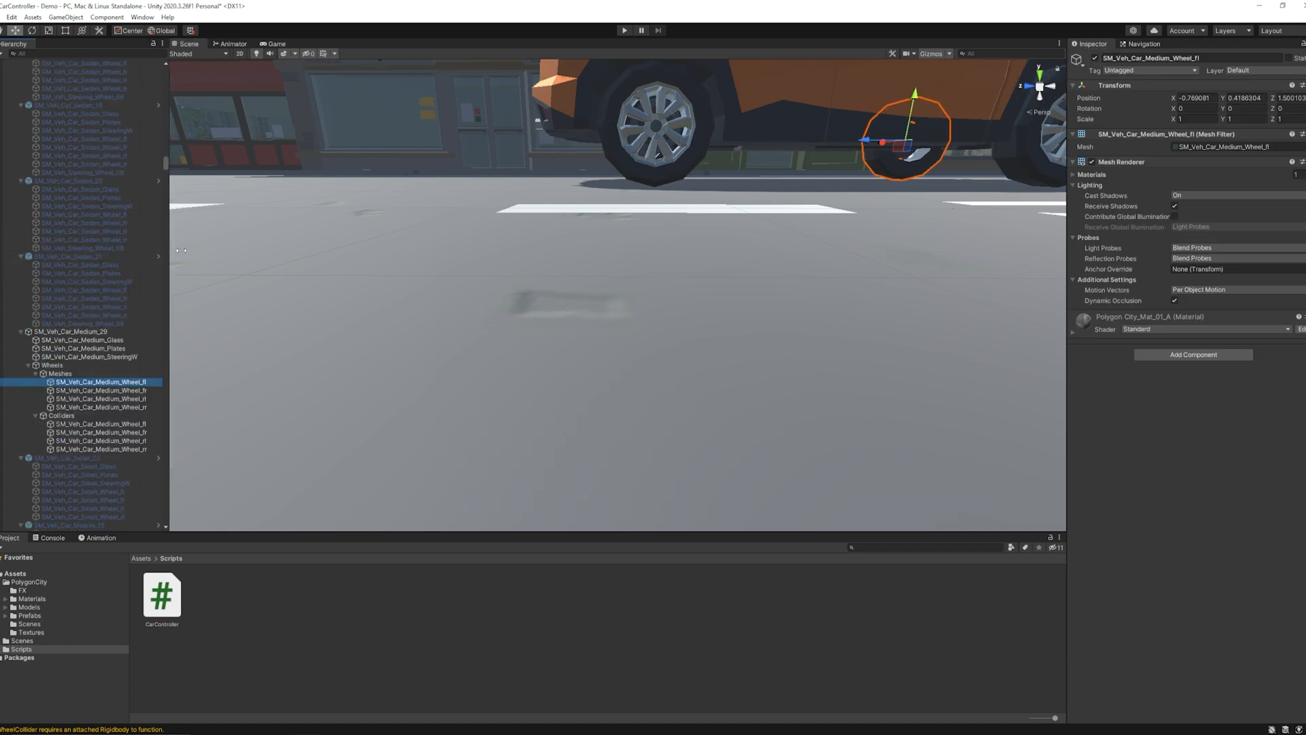
{"action": "left_click", "coordinate": [71, 330]}
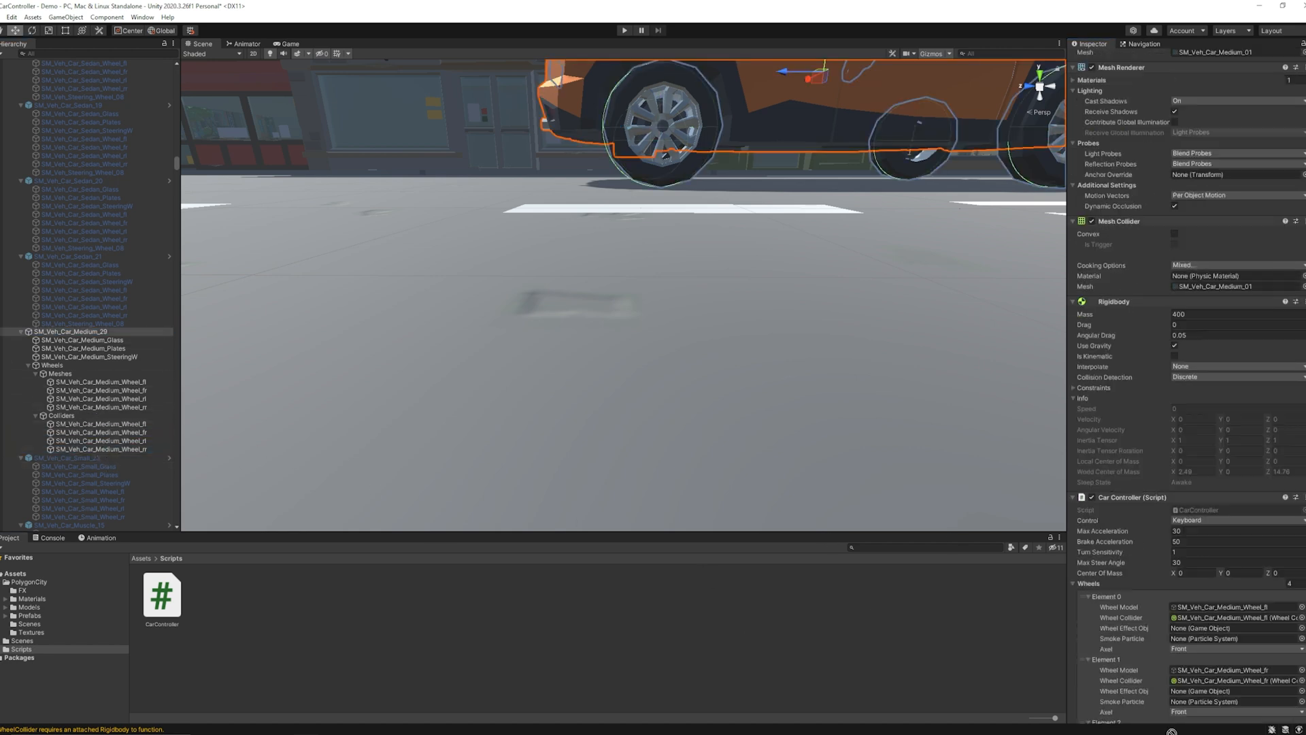
{"action": "scroll", "scroll_direction": "down", "scroll_amount": 3}
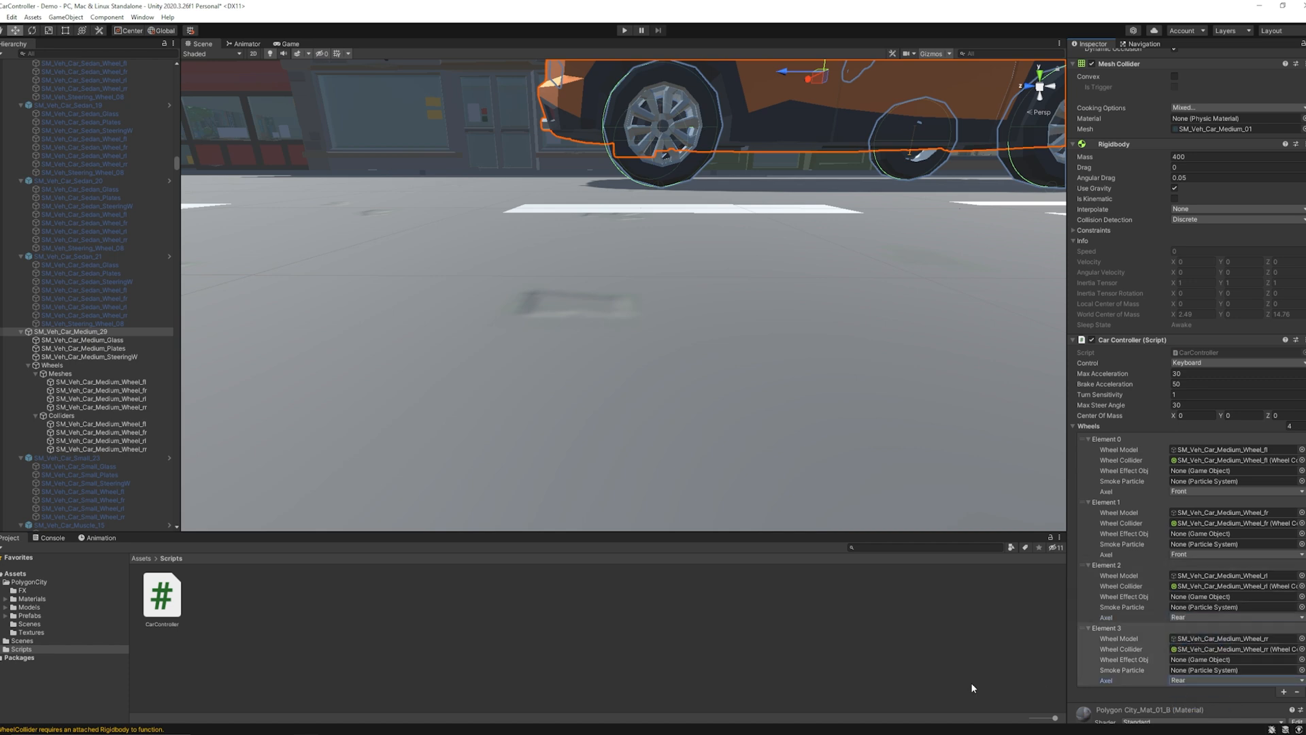
{"action": "mouse_move", "coordinate": [1270, 494]}
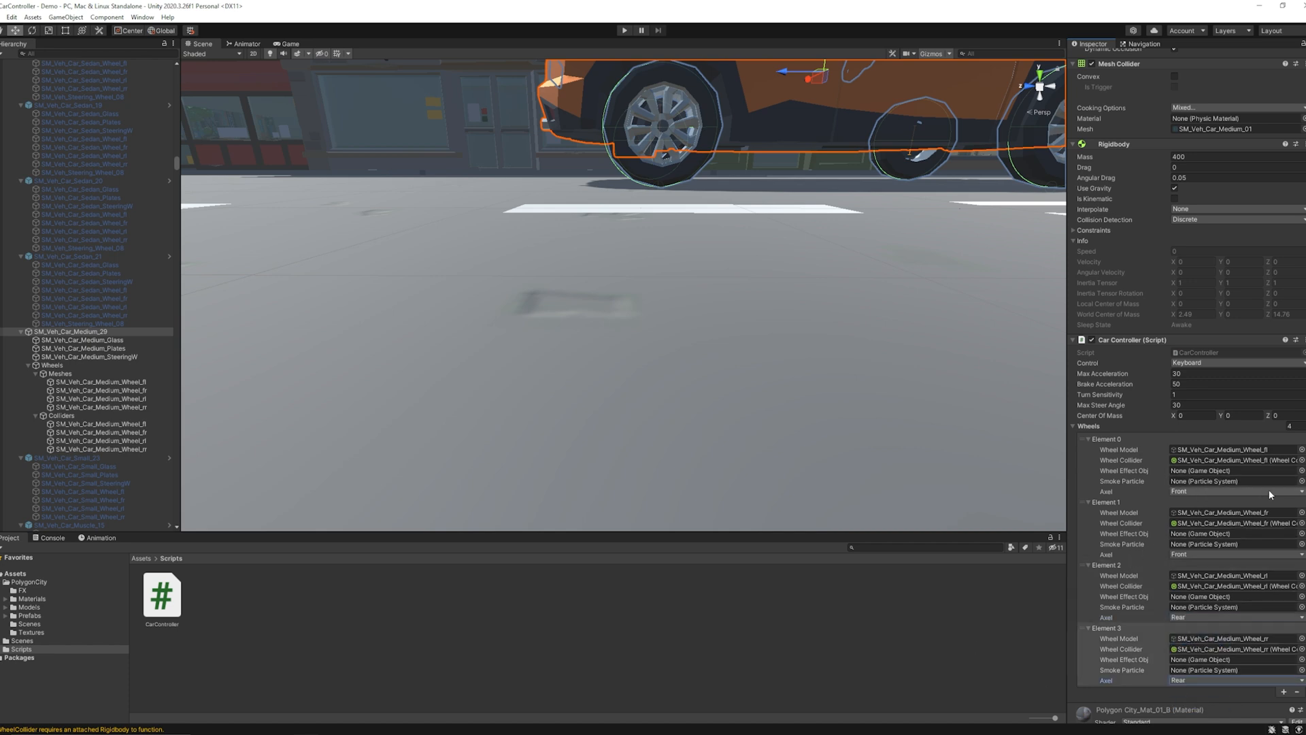
{"action": "left_click", "coordinate": [70, 330]}
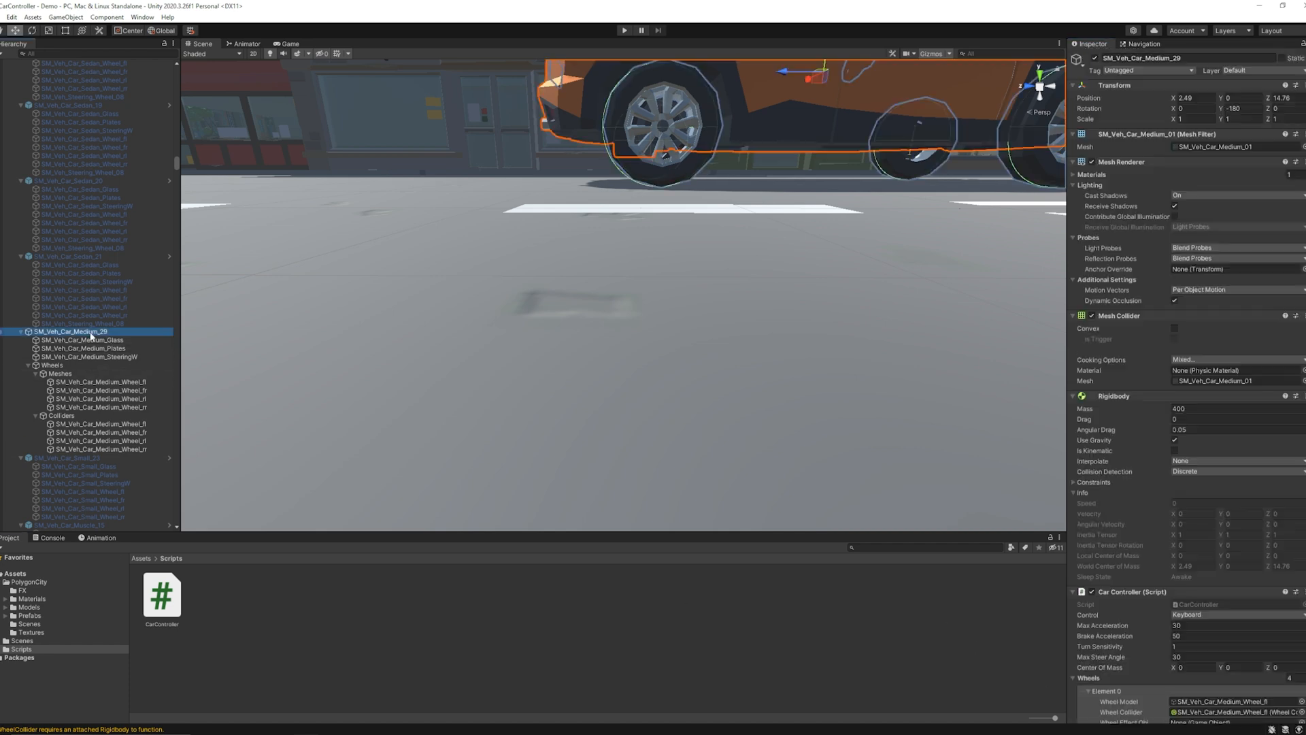
{"action": "left_click", "coordinate": [624, 31]}
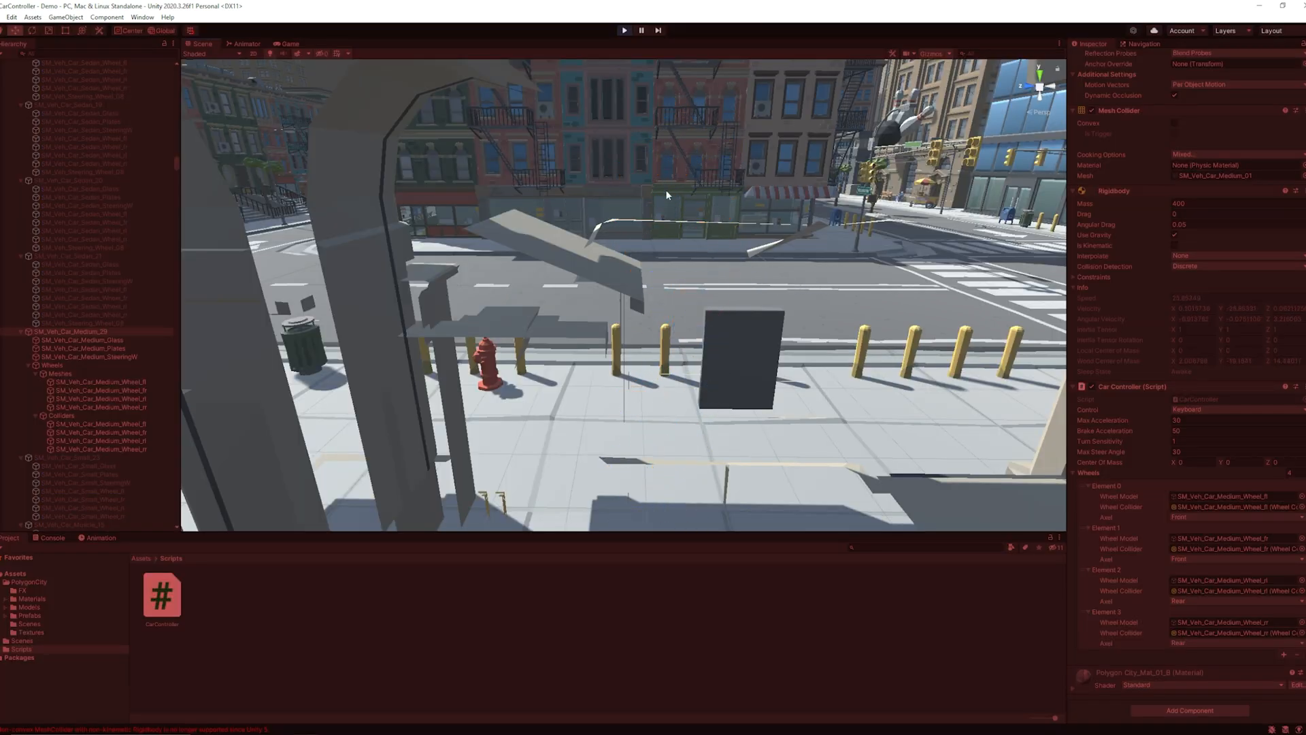
Stop Play mode after test-driving the car and scroll the Hierarchy
{"action": "left_click", "coordinate": [623, 30]}
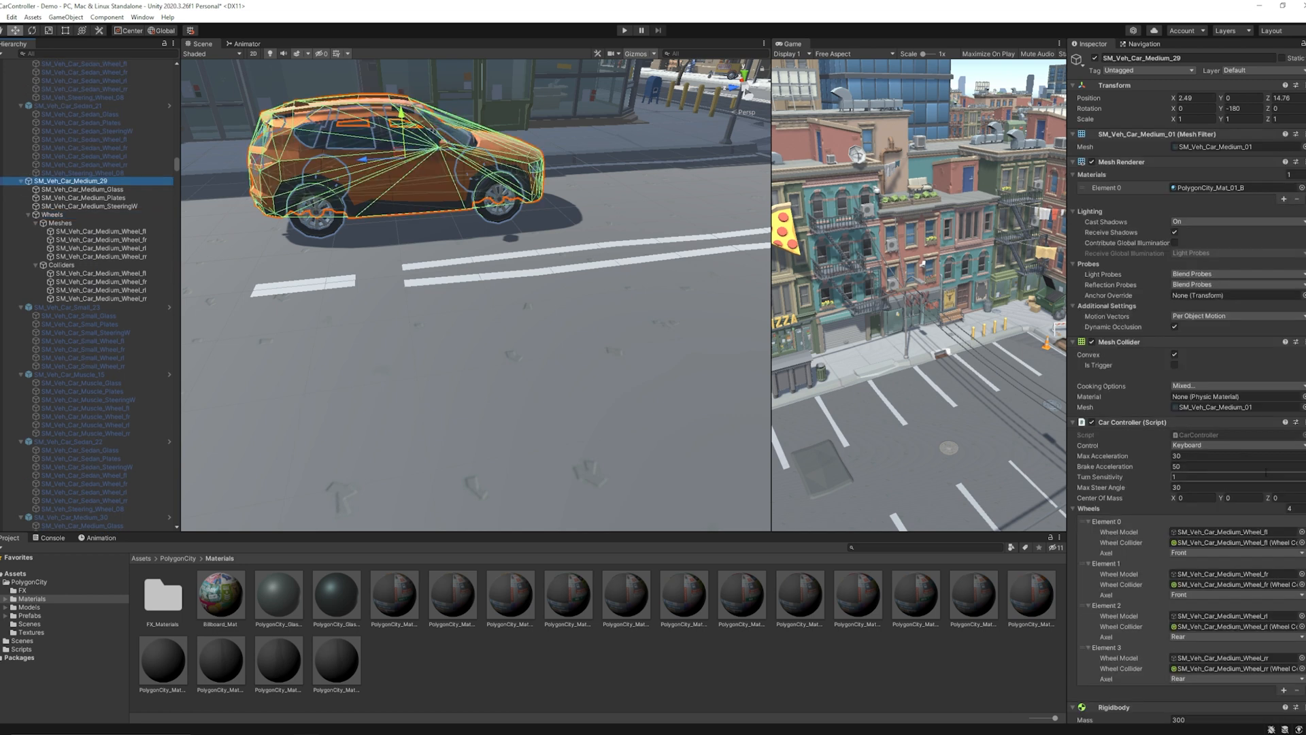
{"action": "scroll", "scroll_direction": "down", "scroll_amount": 3}
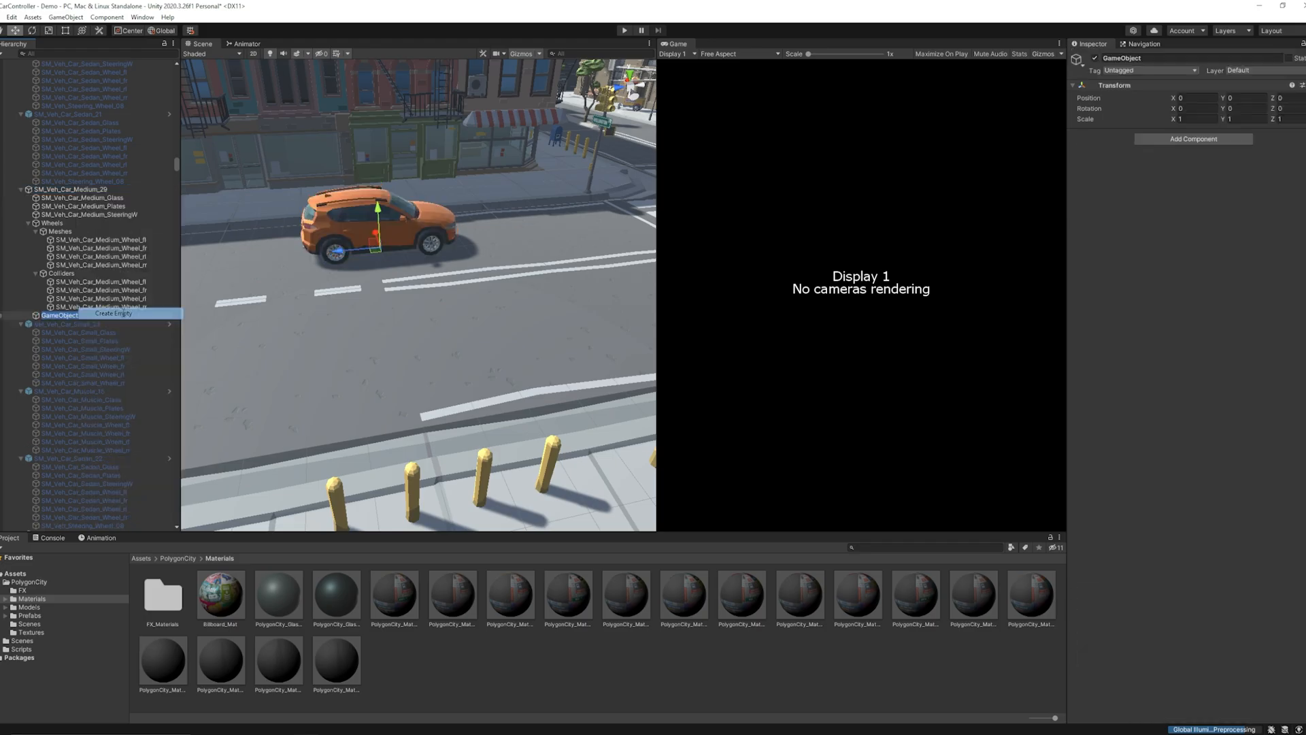
Add a Camera component to the new object behind the car and run the scene
{"action": "left_click", "coordinate": [75, 189]}
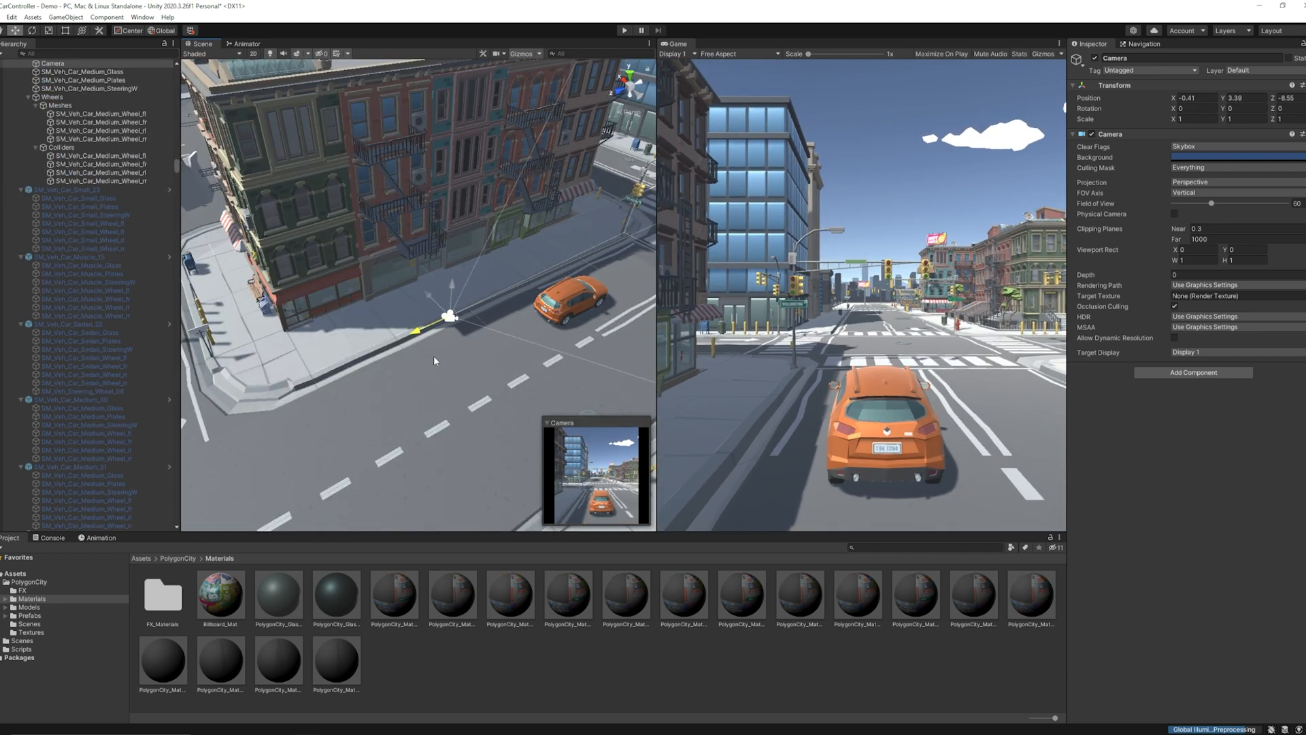
{"action": "left_click", "coordinate": [624, 30]}
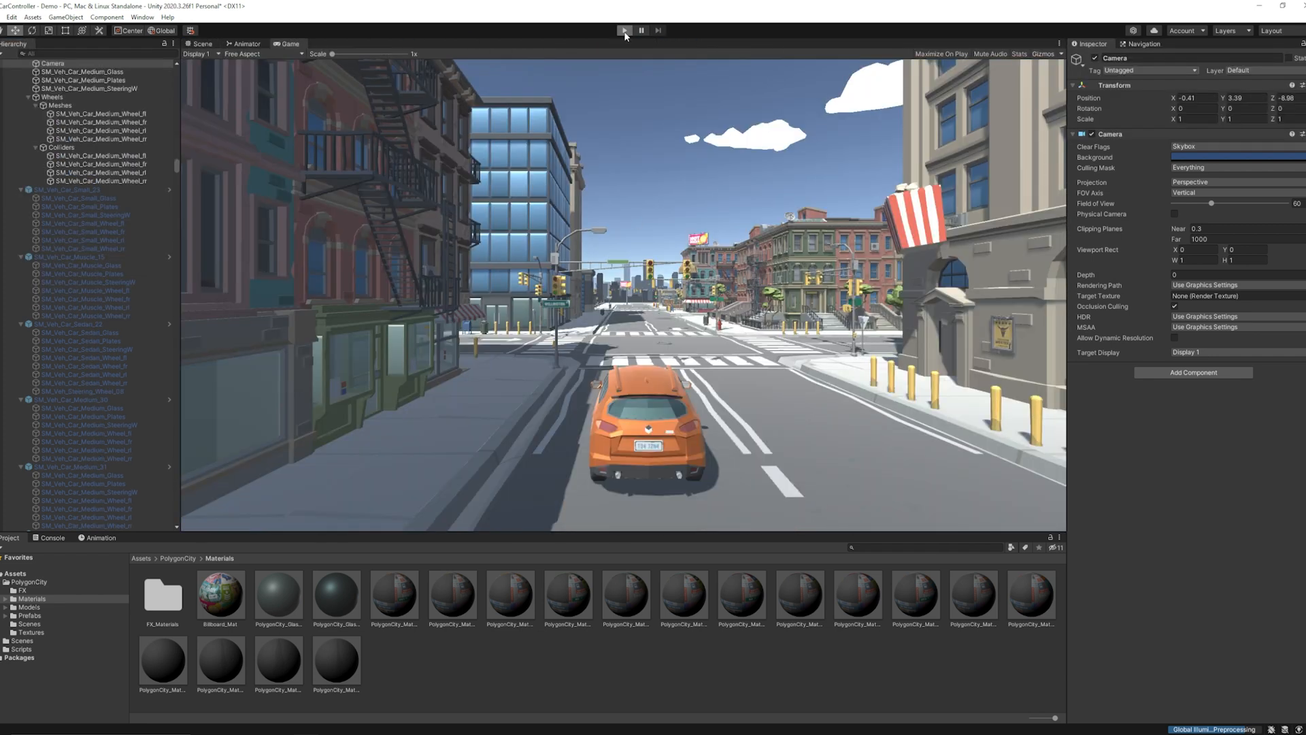